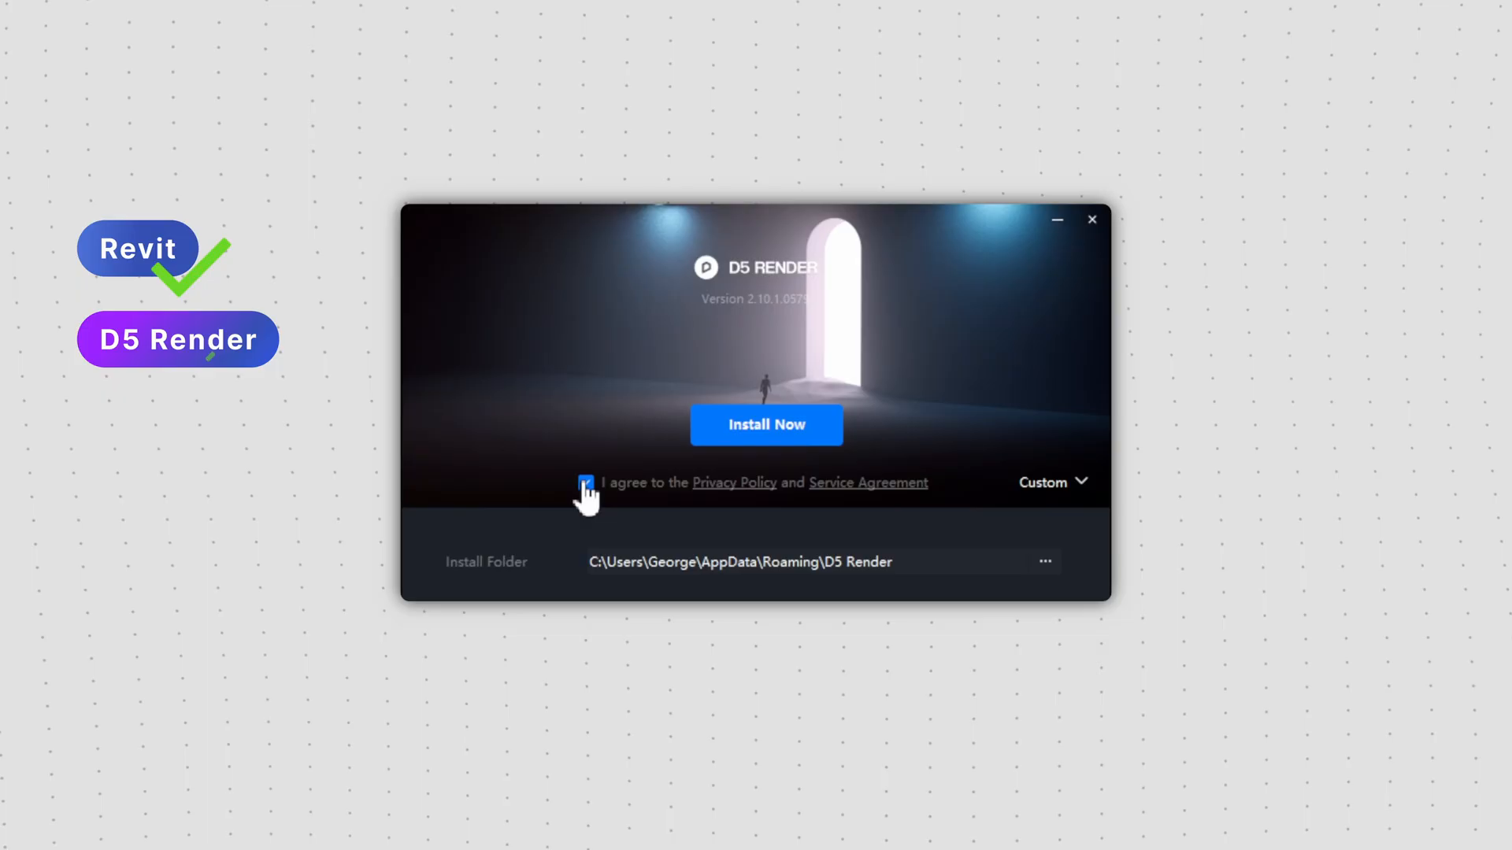
Step: Accept the D5 agreements, download D5 Sync for Revit, and install D5 Live Sync for Revit 2025
{"action": "left_click", "coordinate": [766, 424]}
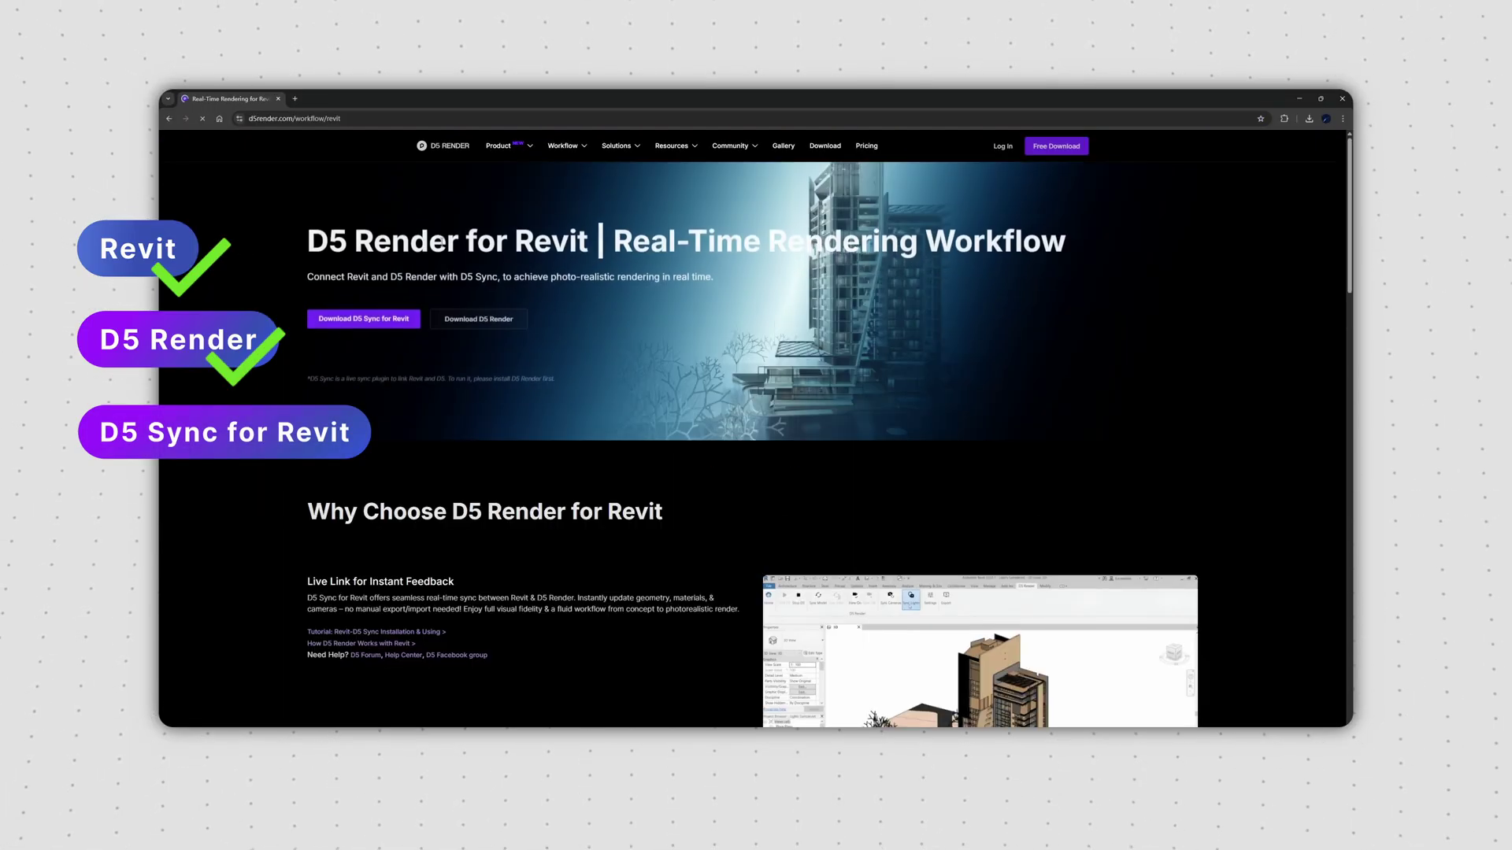
{"action": "left_click", "coordinate": [363, 317]}
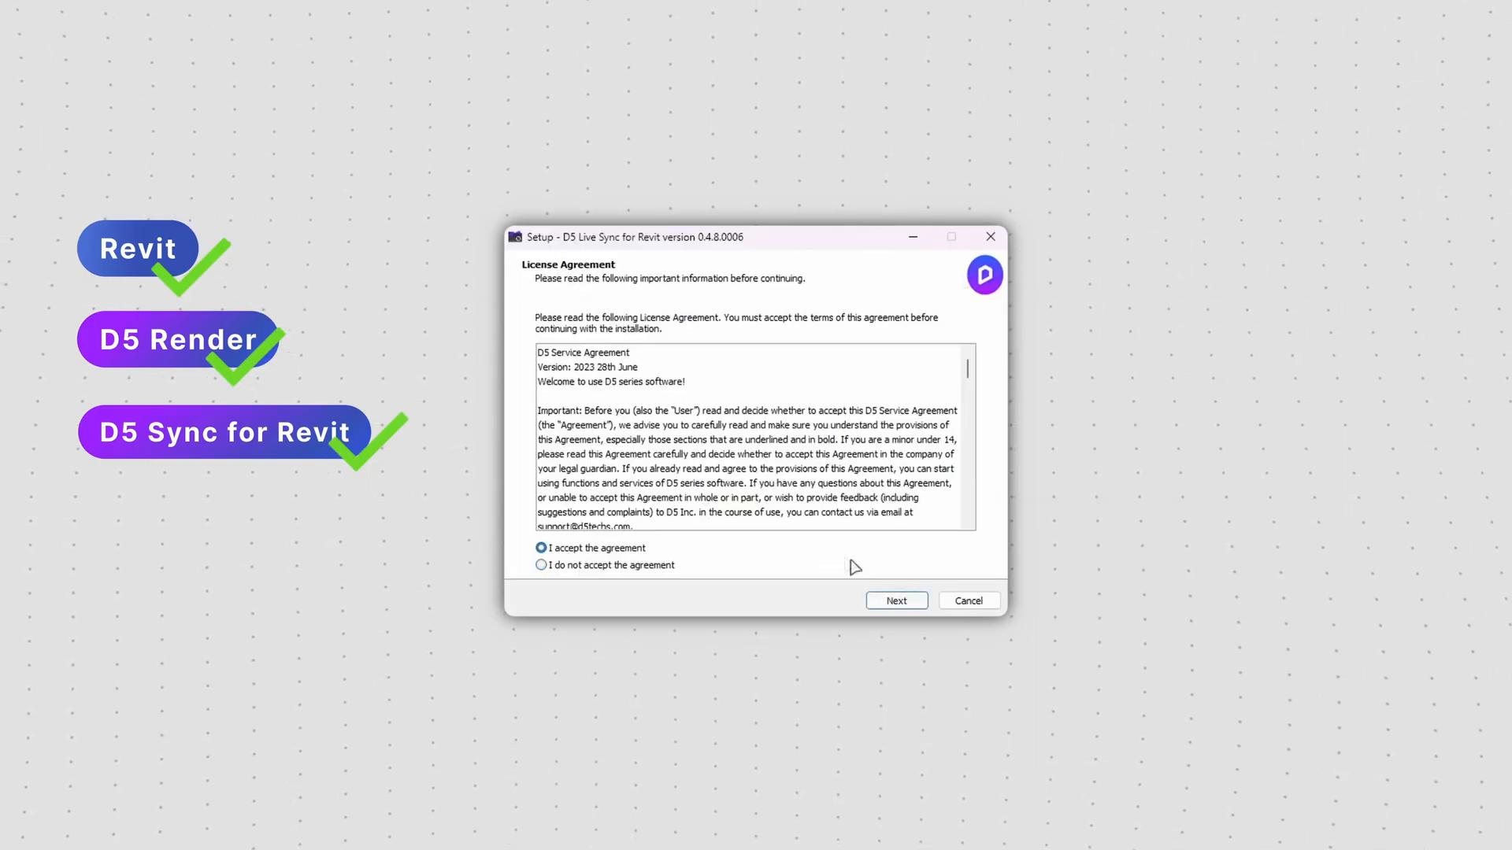
{"action": "left_click", "coordinate": [896, 601]}
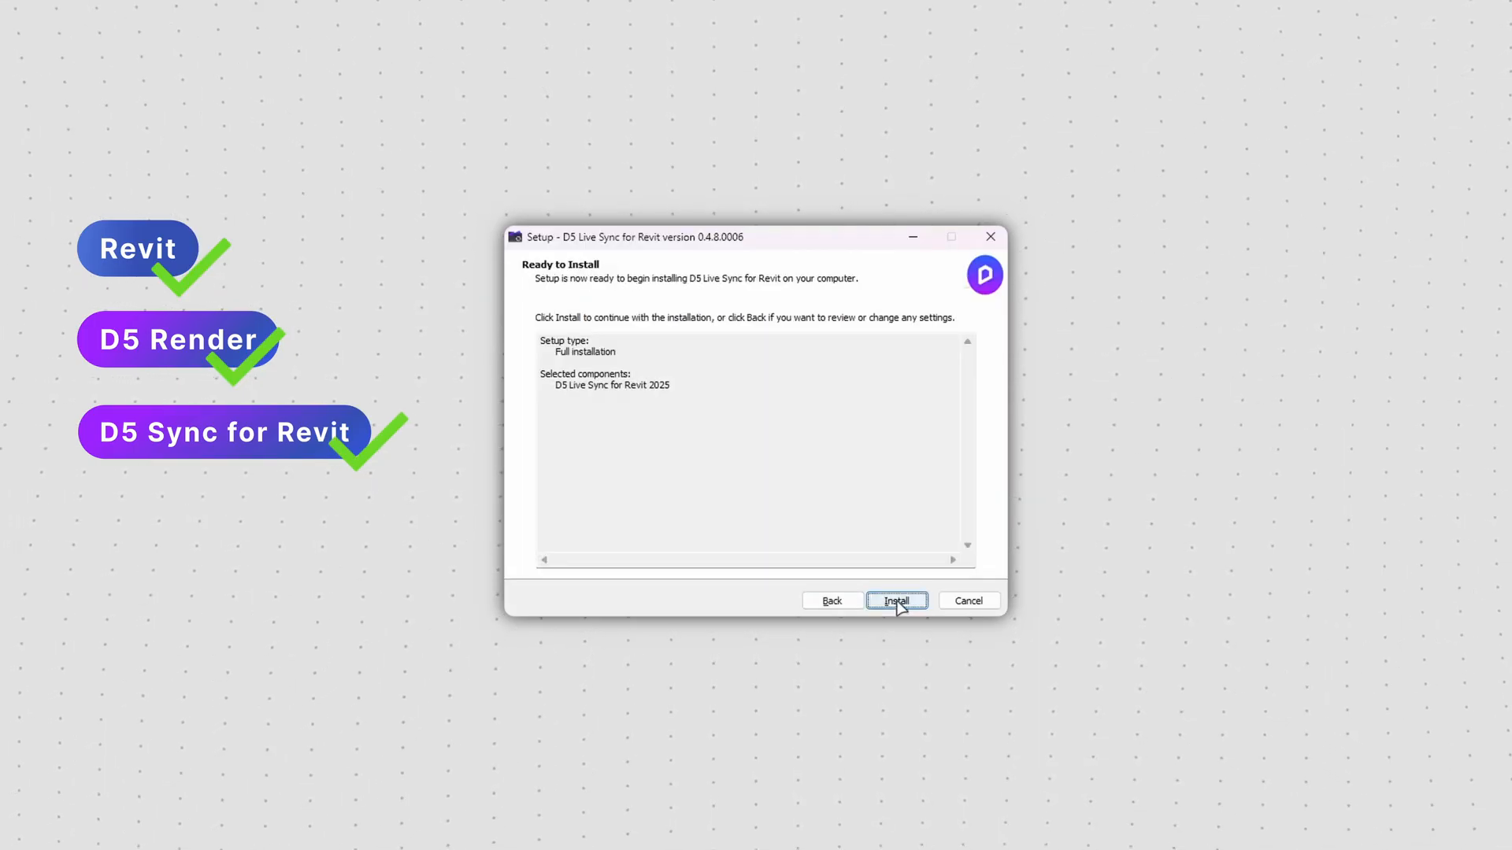
{"action": "left_click", "coordinate": [897, 601]}
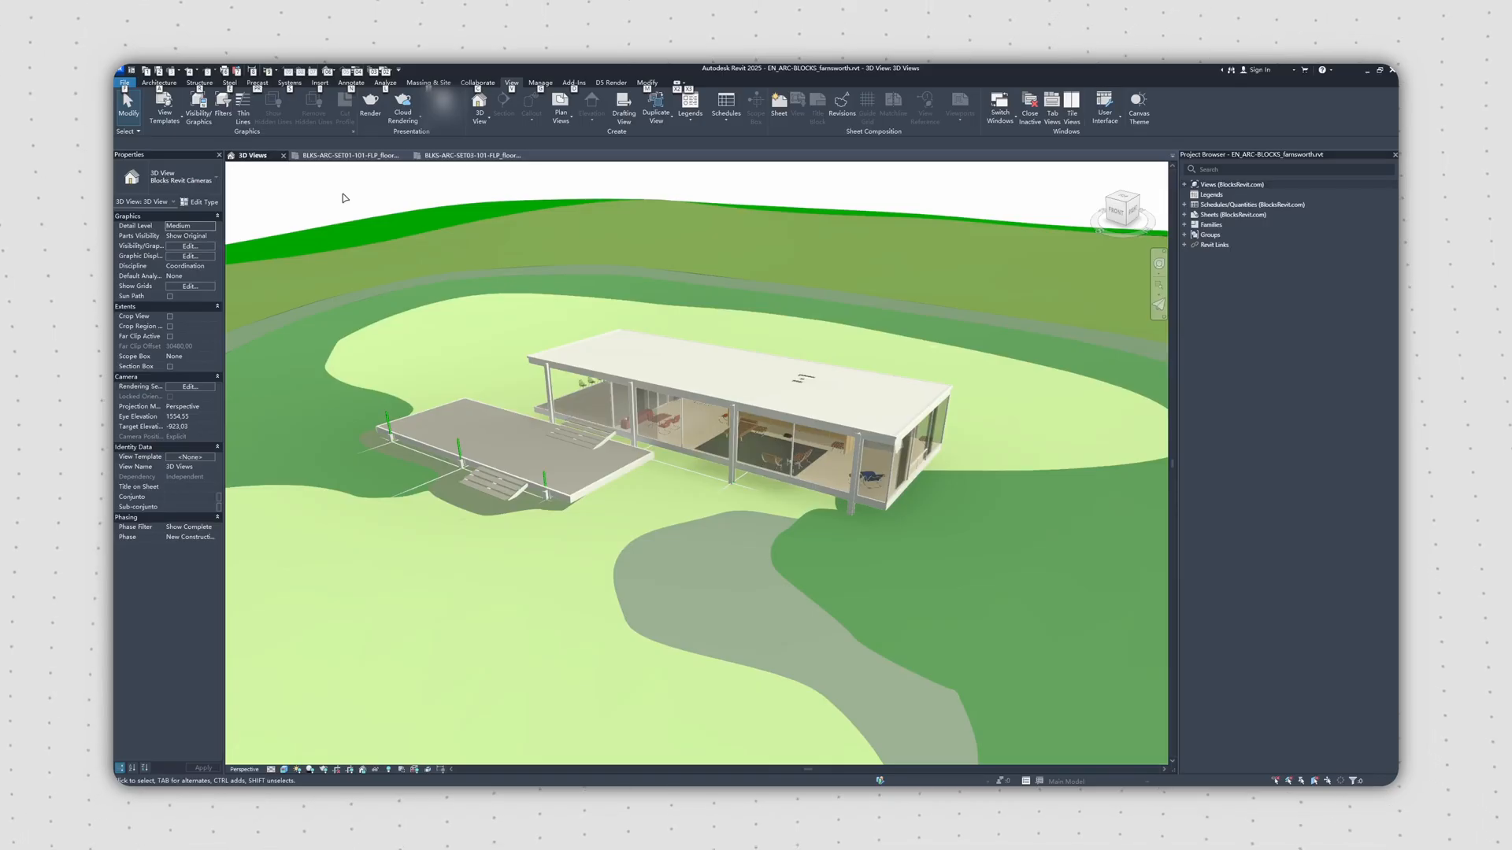
Step: In Visibility/Graphics, toggle the Site subcategories Internal Origin and Project Base Point
{"action": "left_click", "coordinate": [189, 246]}
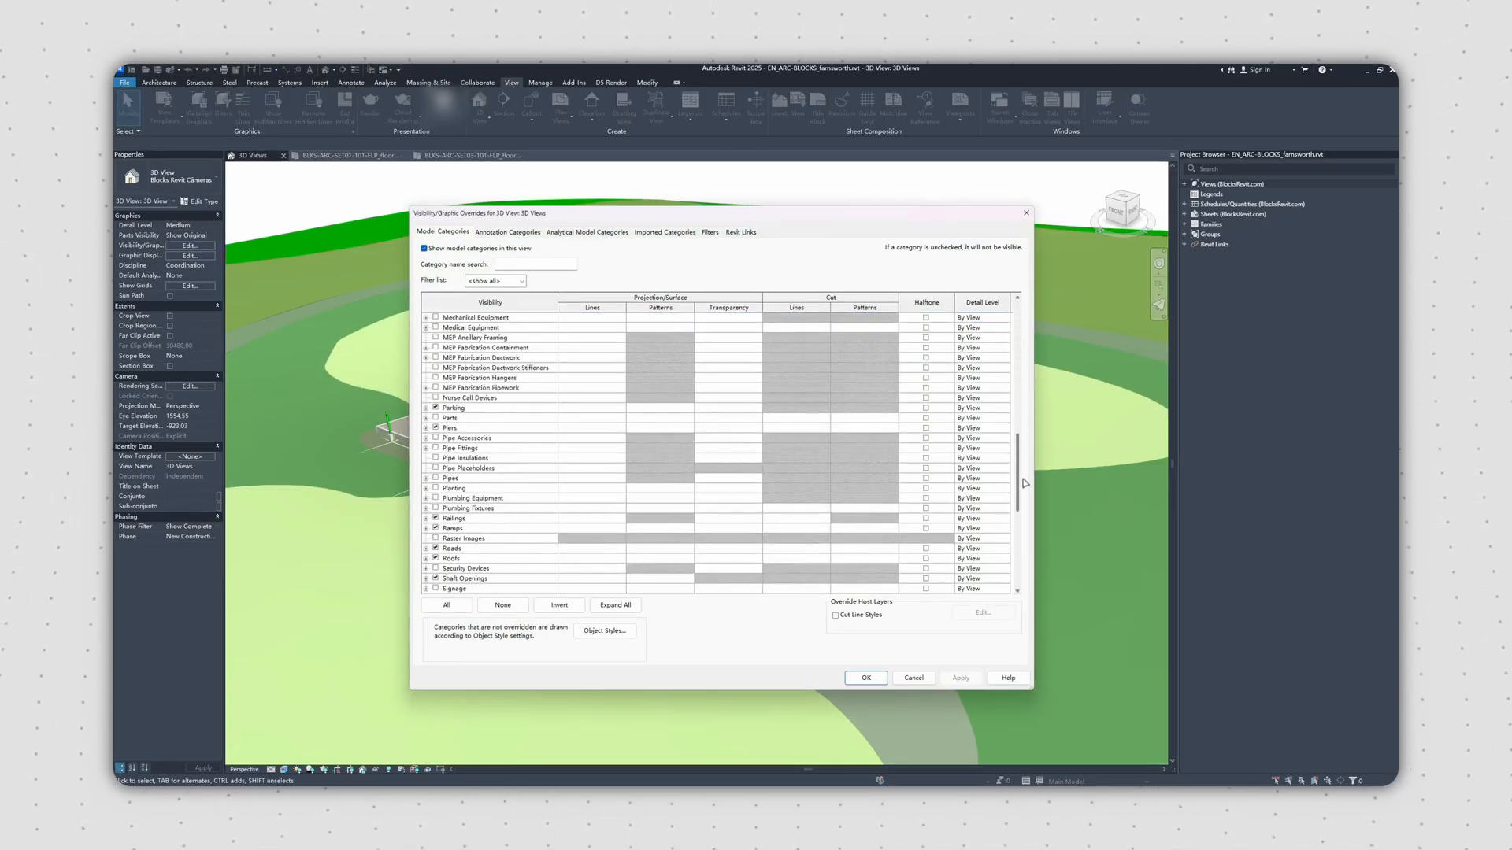
{"action": "scroll", "scroll_direction": "down", "scroll_amount": 3}
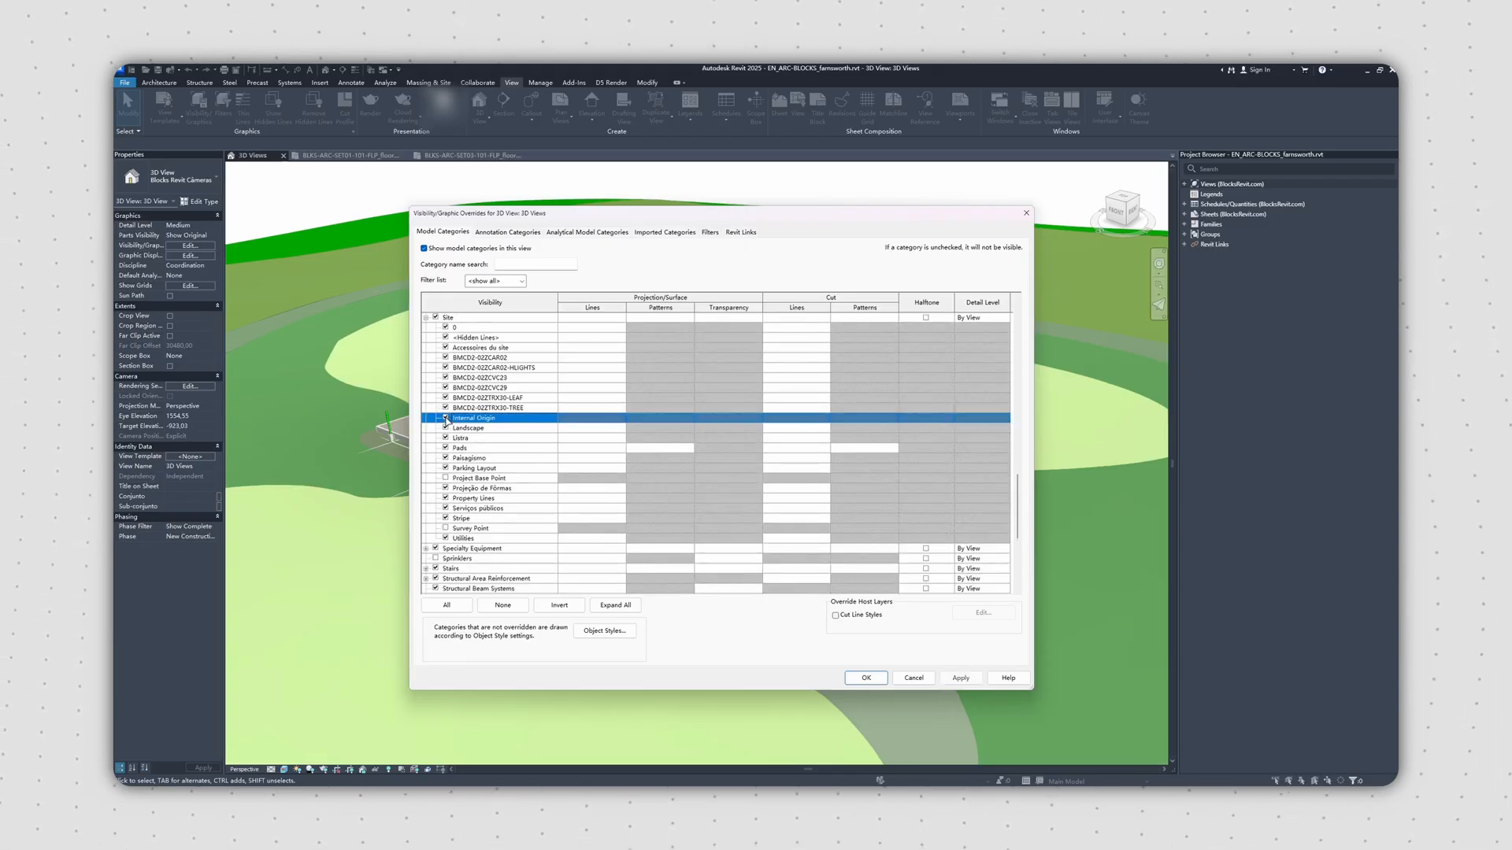
{"action": "left_click", "coordinate": [866, 678]}
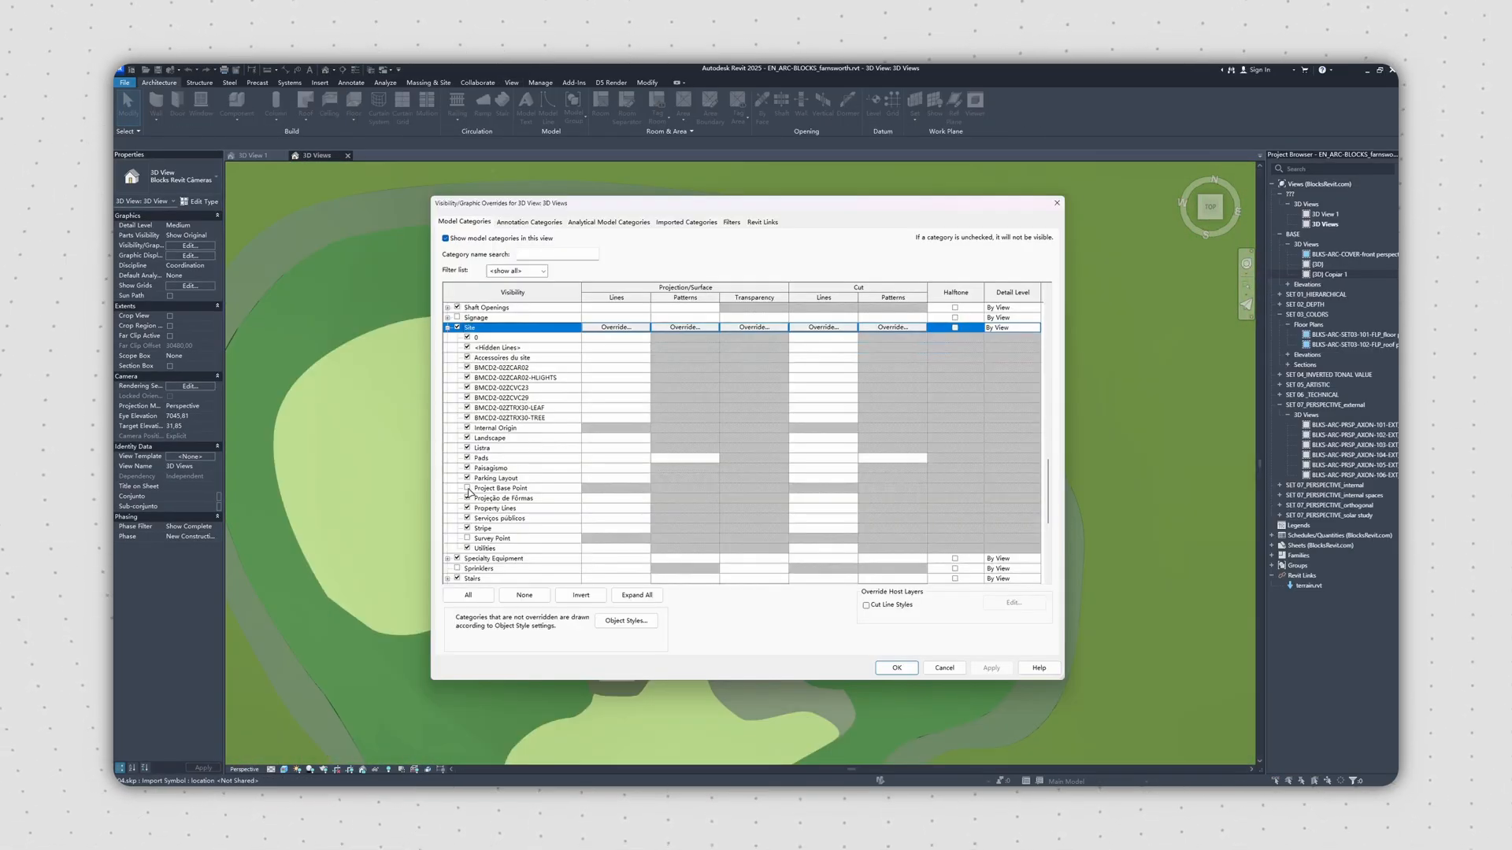
{"action": "left_click", "coordinate": [896, 667]}
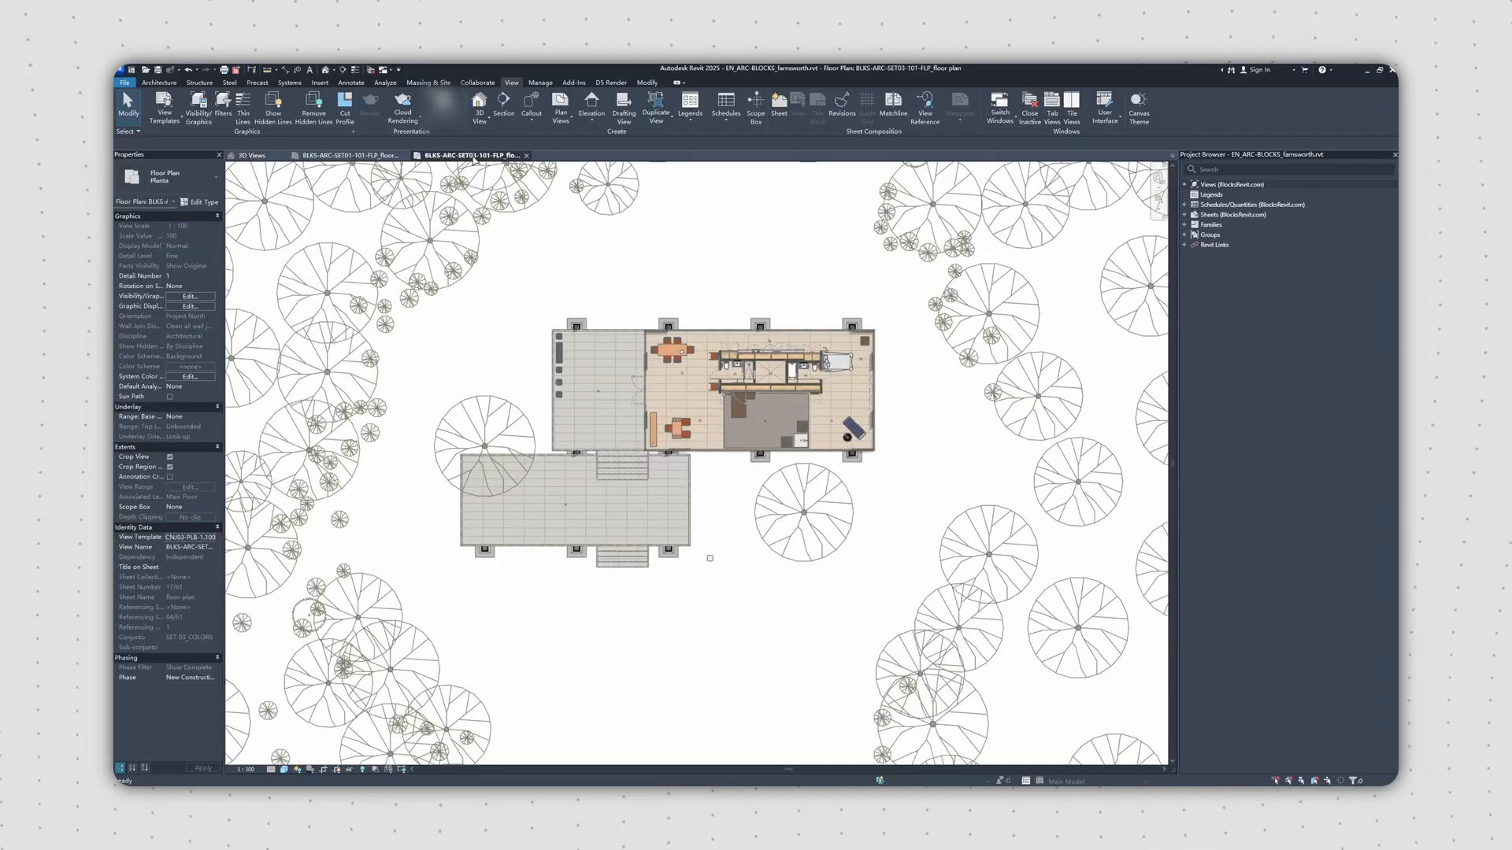
Step: Place a perspective camera in the plan aimed at the glass house
{"action": "left_click", "coordinate": [479, 107]}
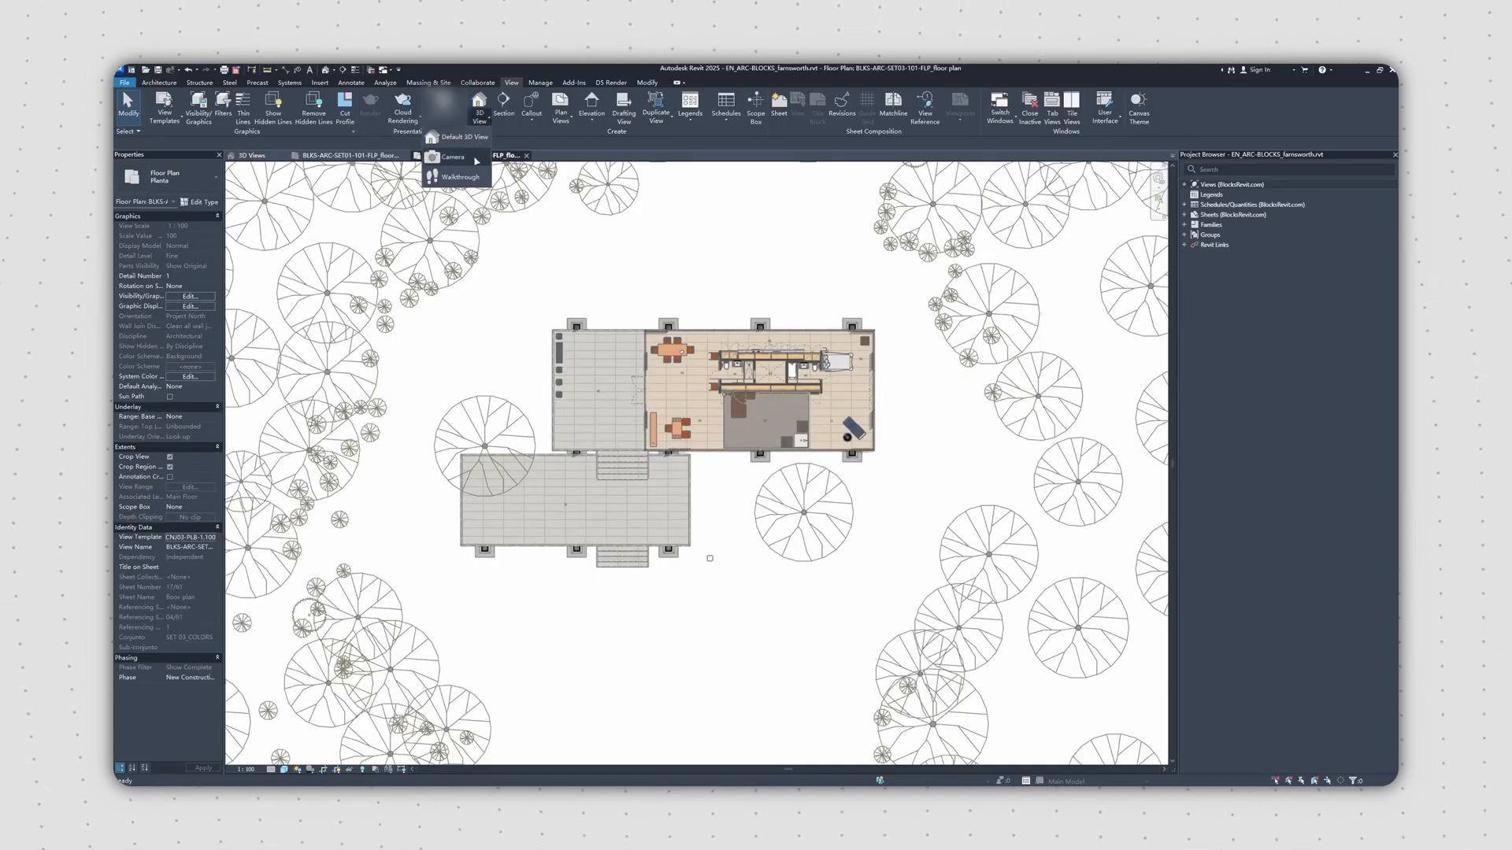
{"action": "left_click", "coordinate": [452, 157]}
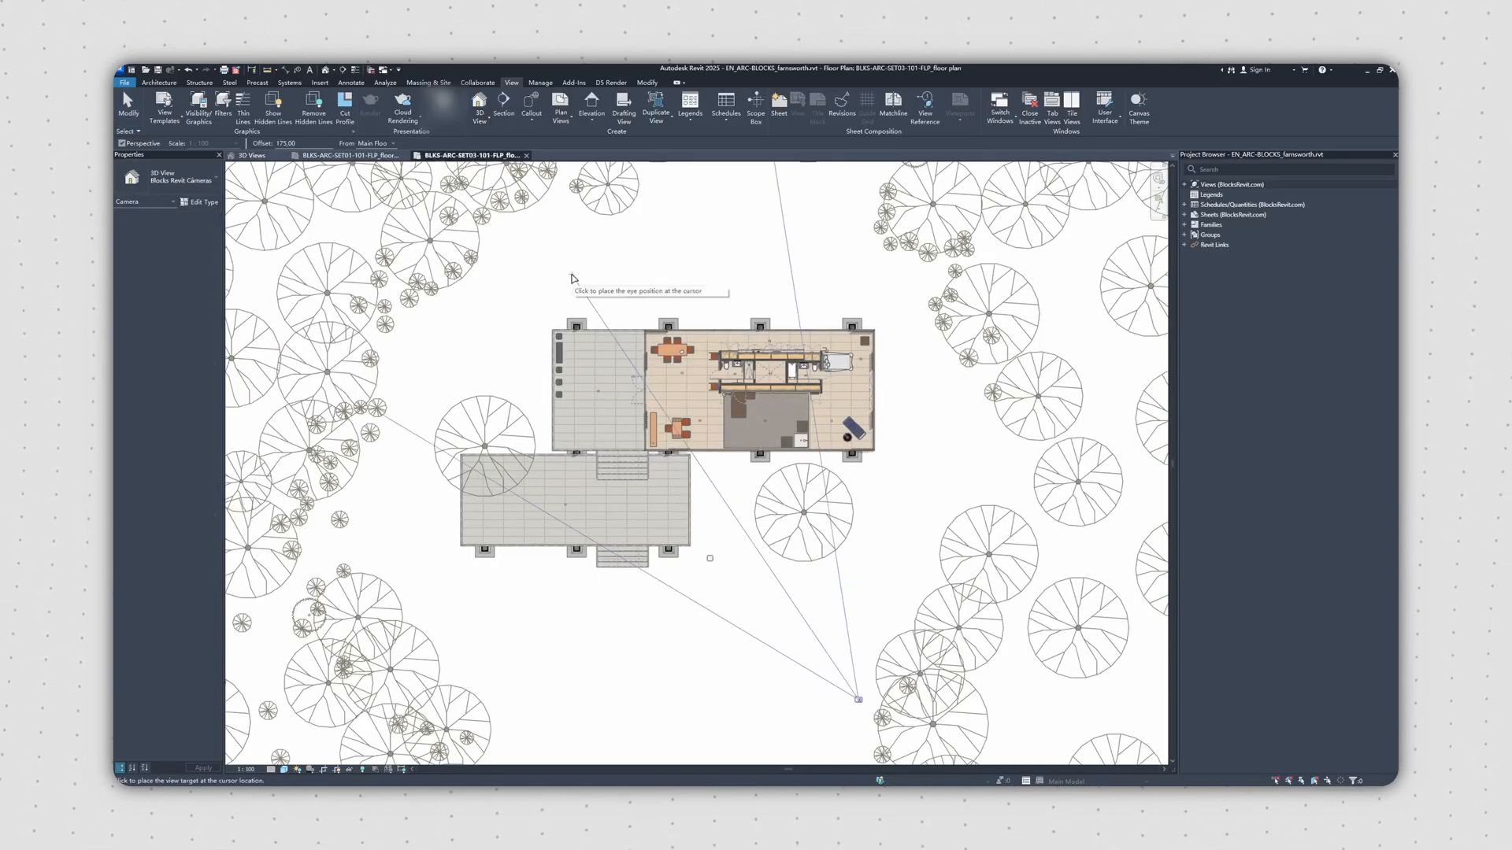
{"action": "left_click", "coordinate": [857, 697]}
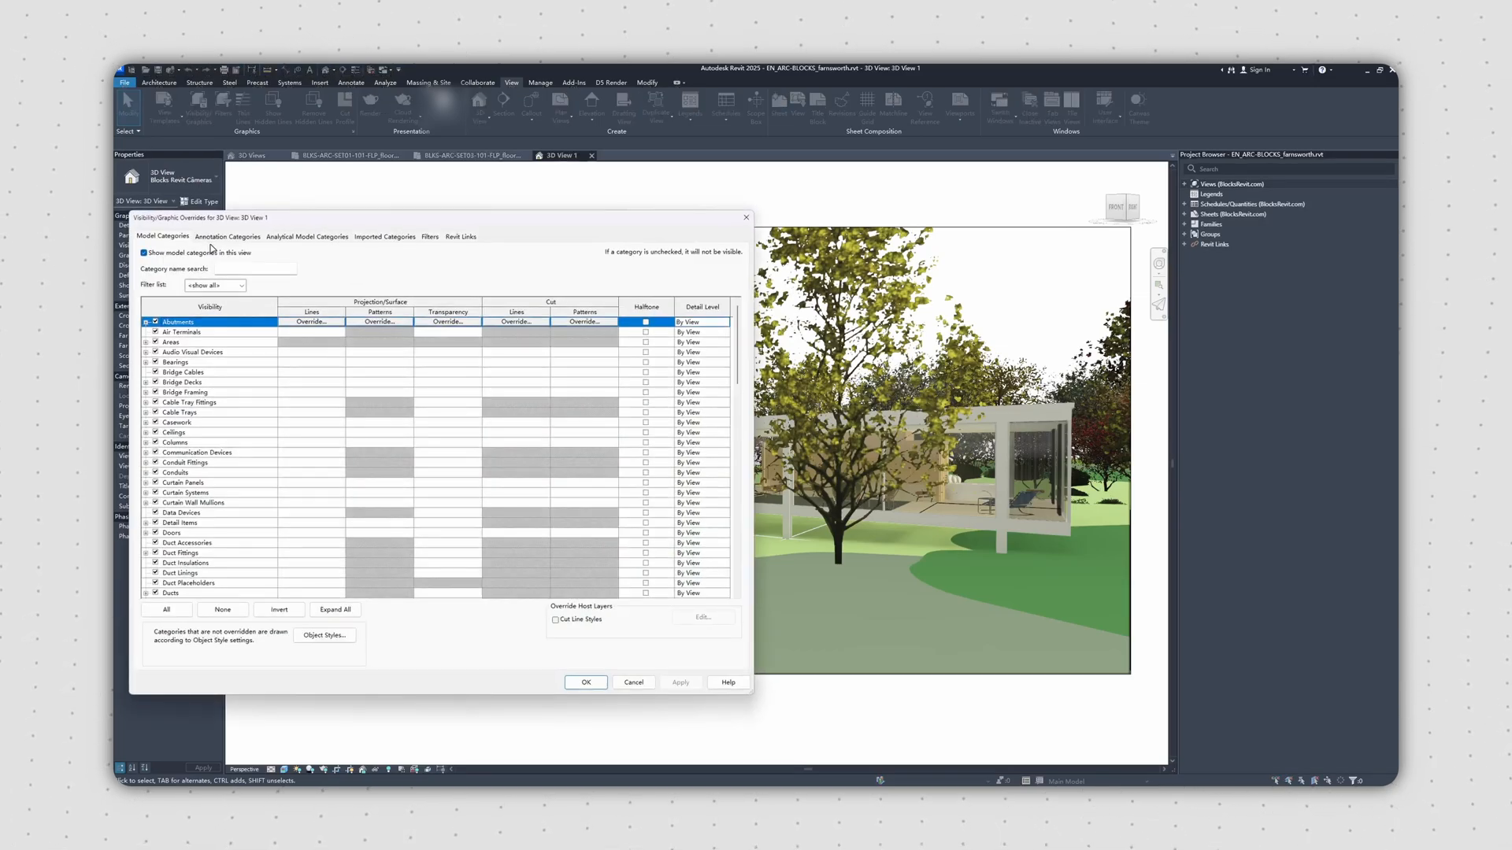
Step: Hide the Planting category in the camera view's Visibility/Graphics settings
{"action": "scroll", "scroll_direction": "down", "scroll_amount": 3}
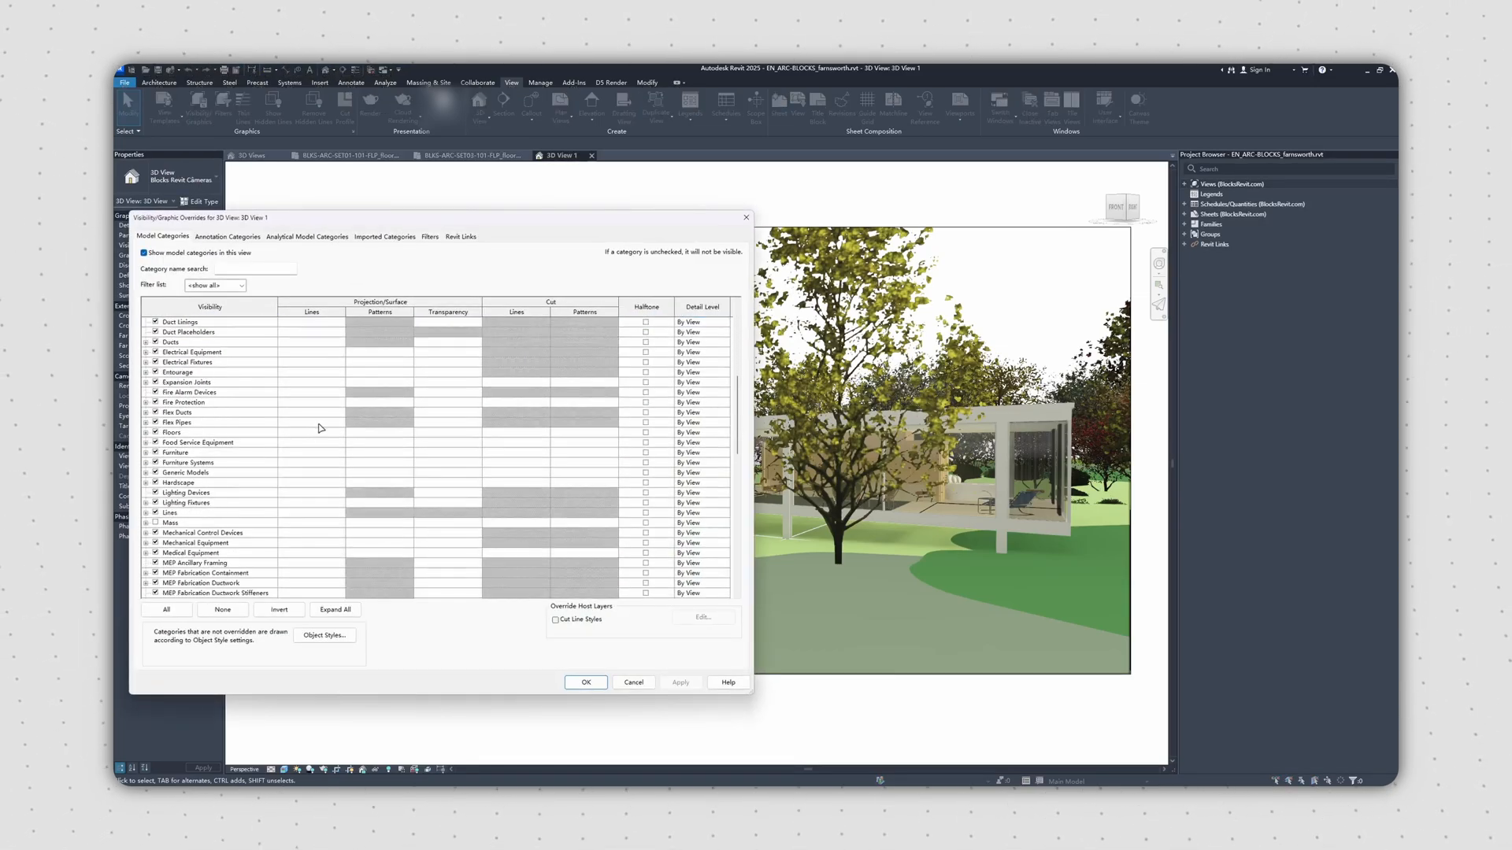
{"action": "scroll", "scroll_direction": "down", "scroll_amount": 3}
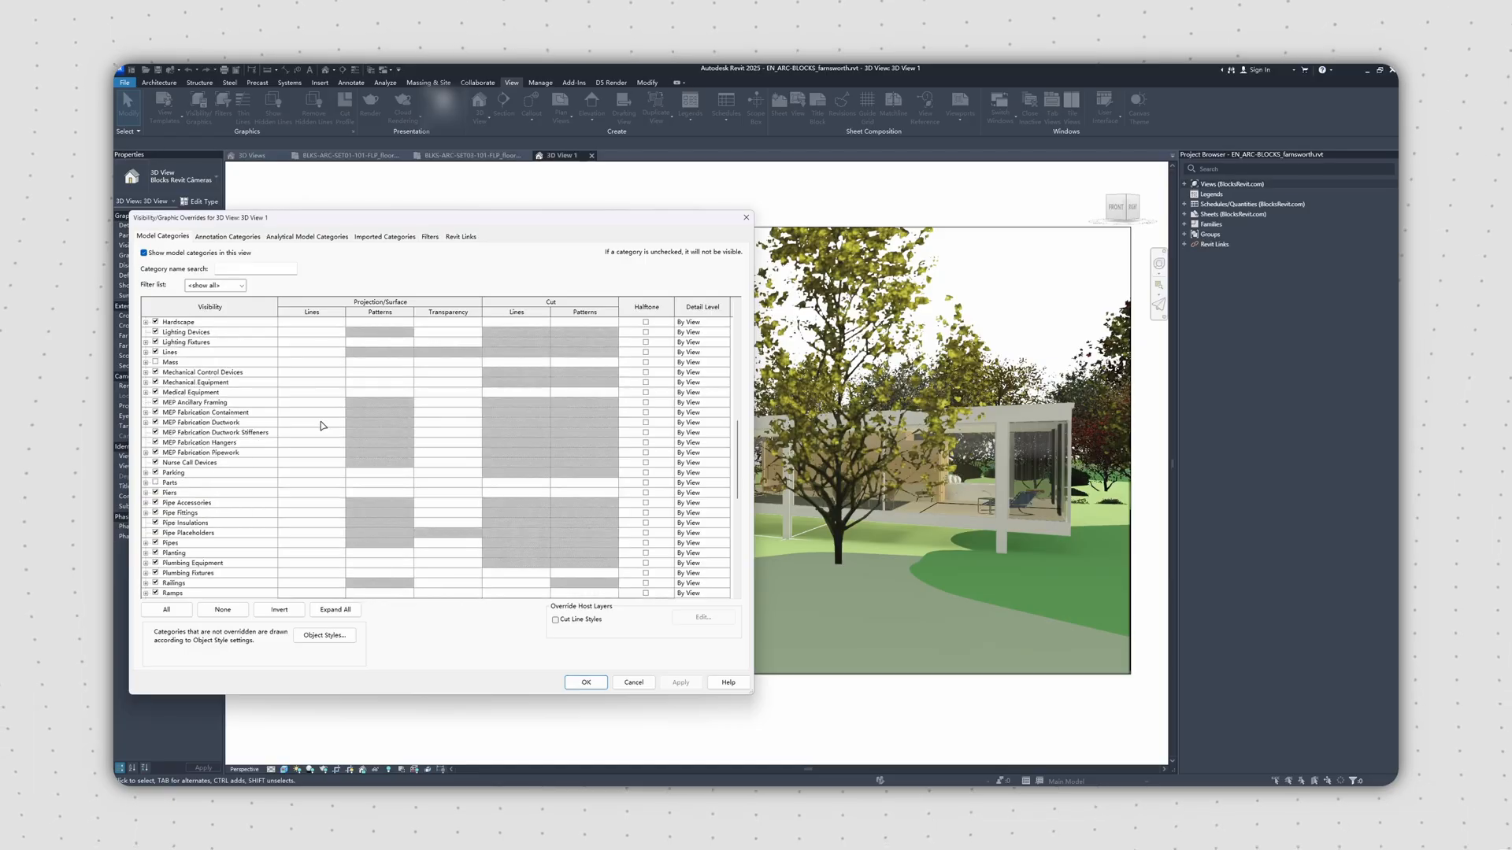
{"action": "scroll", "scroll_direction": "down", "scroll_amount": 3}
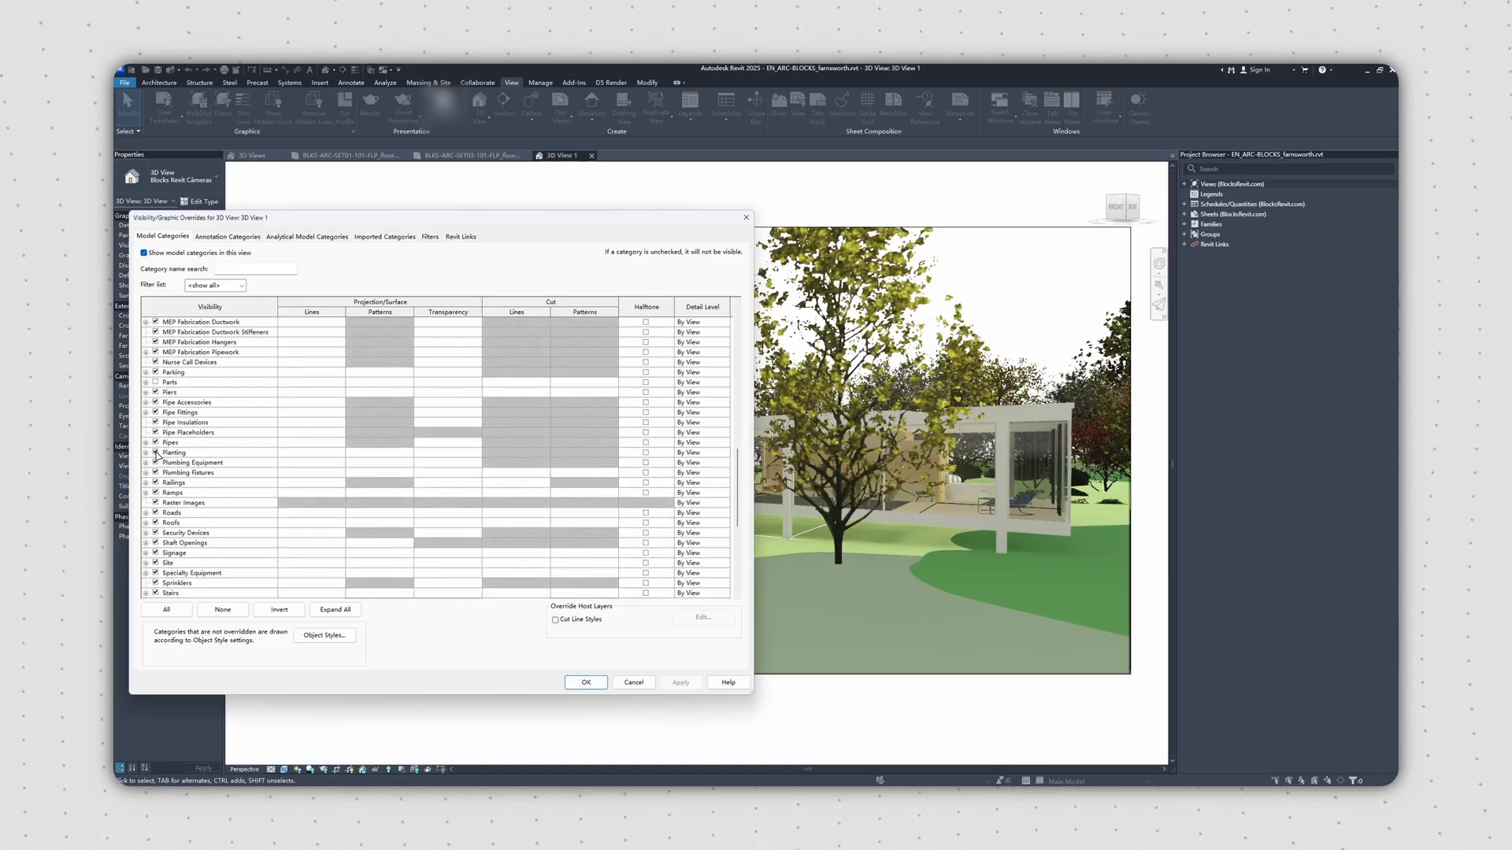
{"action": "left_click", "coordinate": [586, 682]}
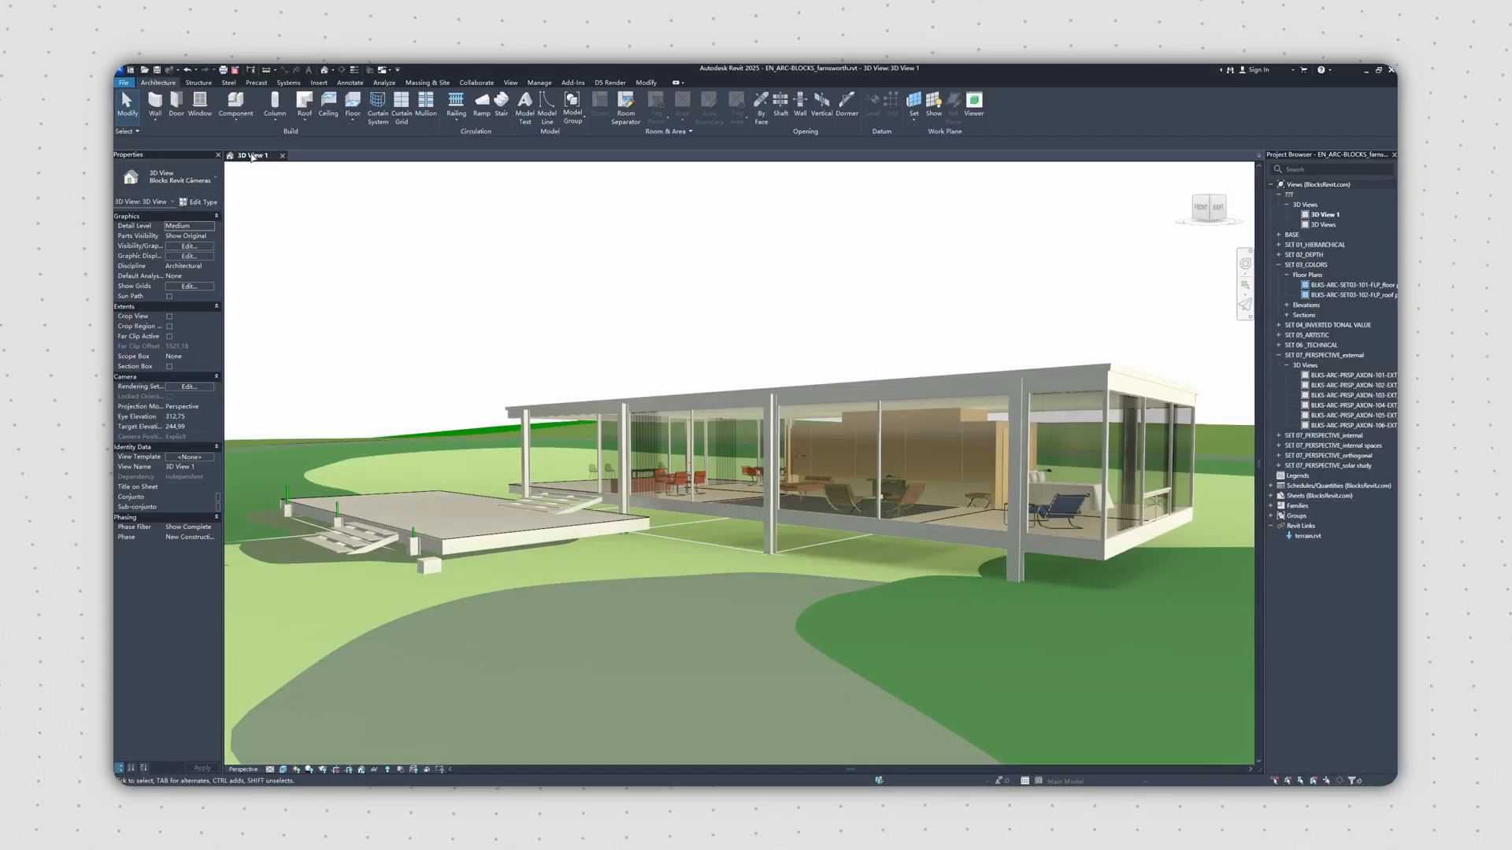
Step: Start D5 Render live sync from the D5 Render ribbon tab
{"action": "left_click", "coordinate": [609, 82]}
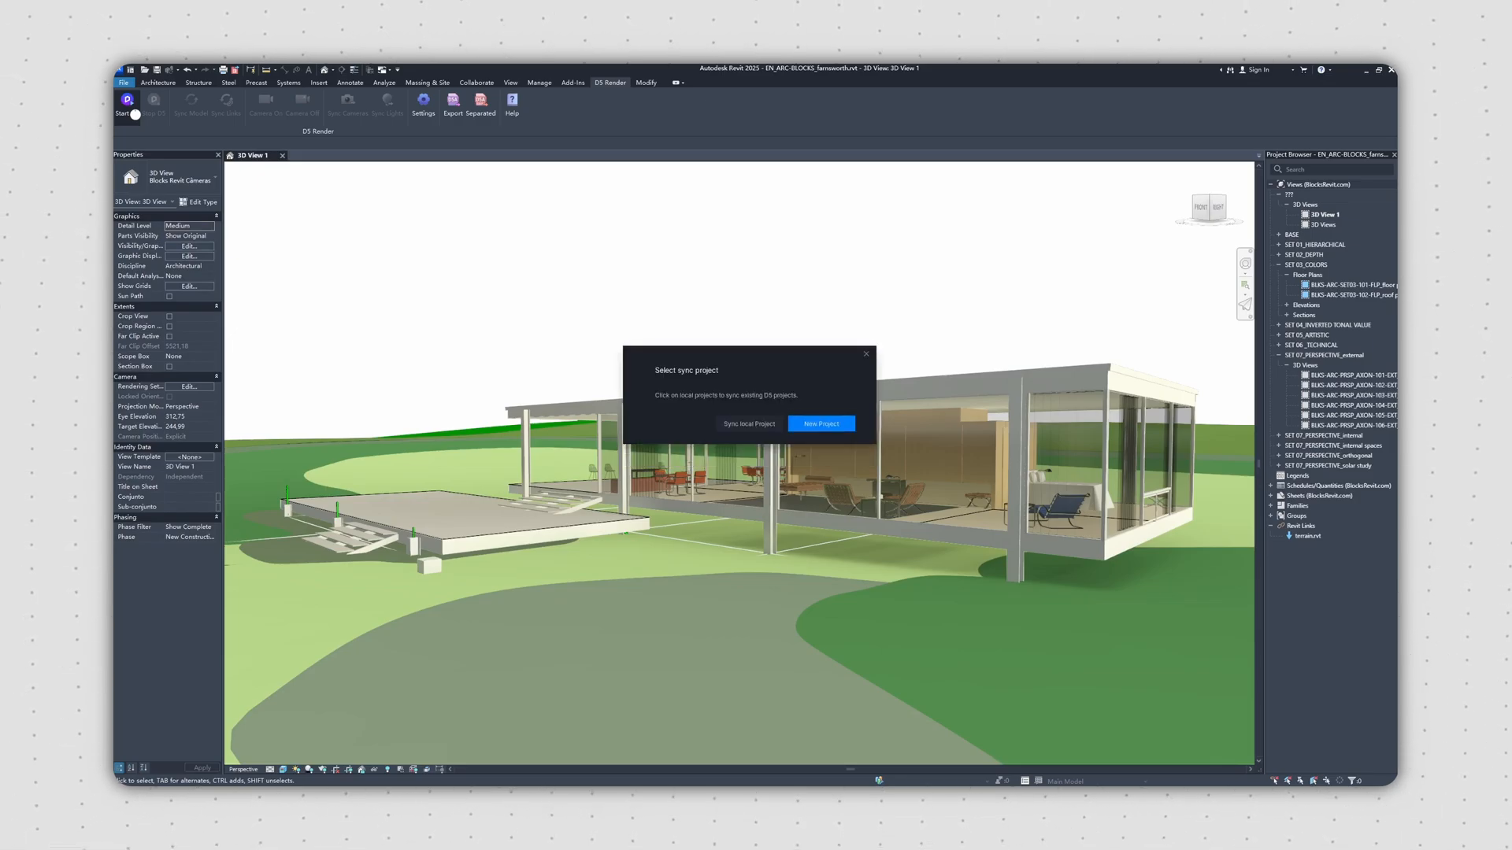
{"action": "left_click", "coordinate": [820, 424]}
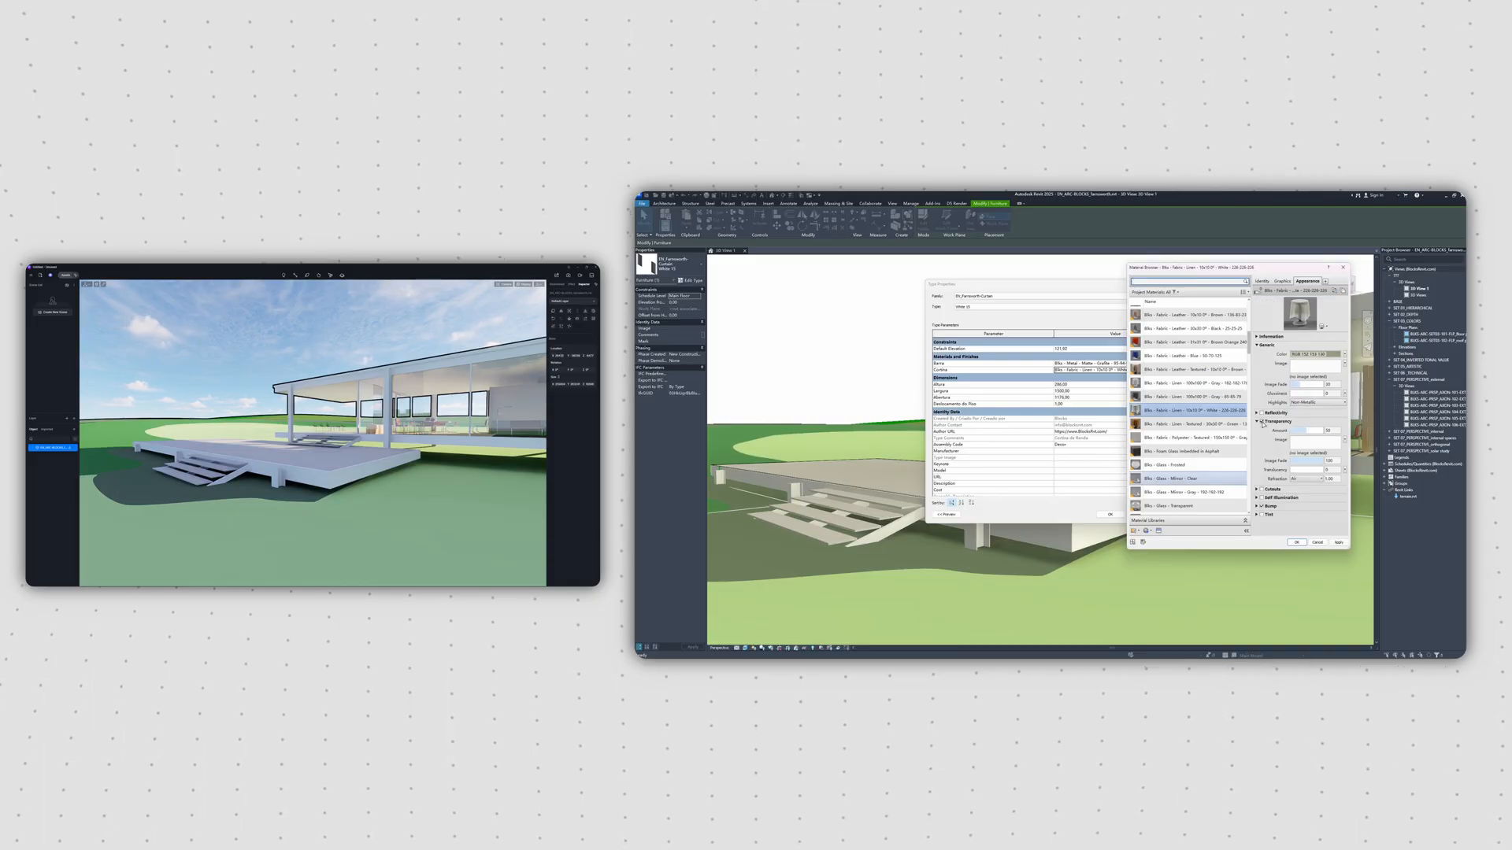
Step: Assign a Linen fabric material to the furniture type in the Material Browser
{"action": "left_click", "coordinate": [1297, 542]}
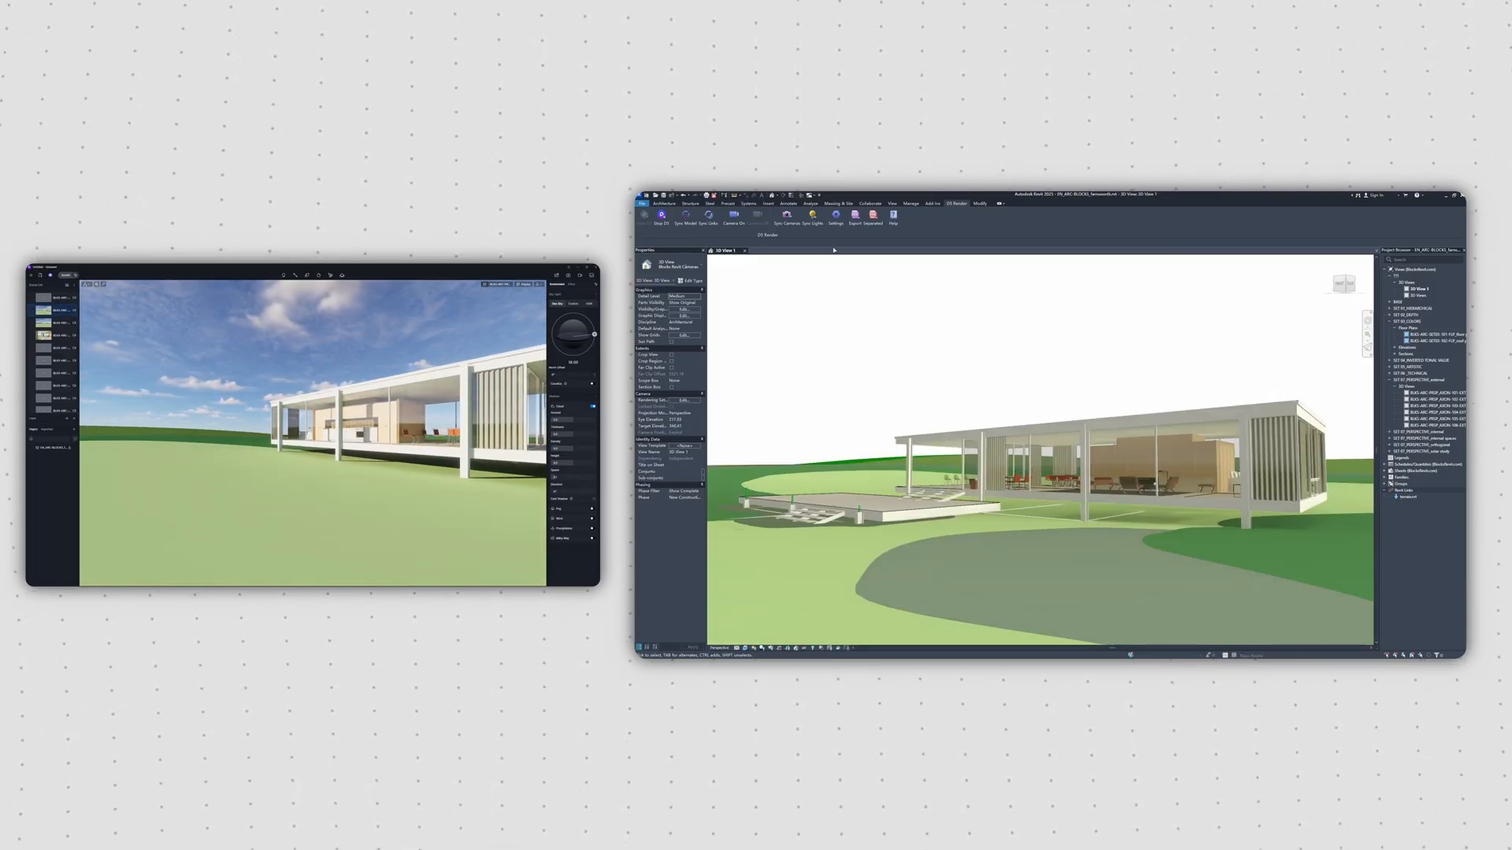
{"action": "mouse_move", "coordinate": [1062, 283]}
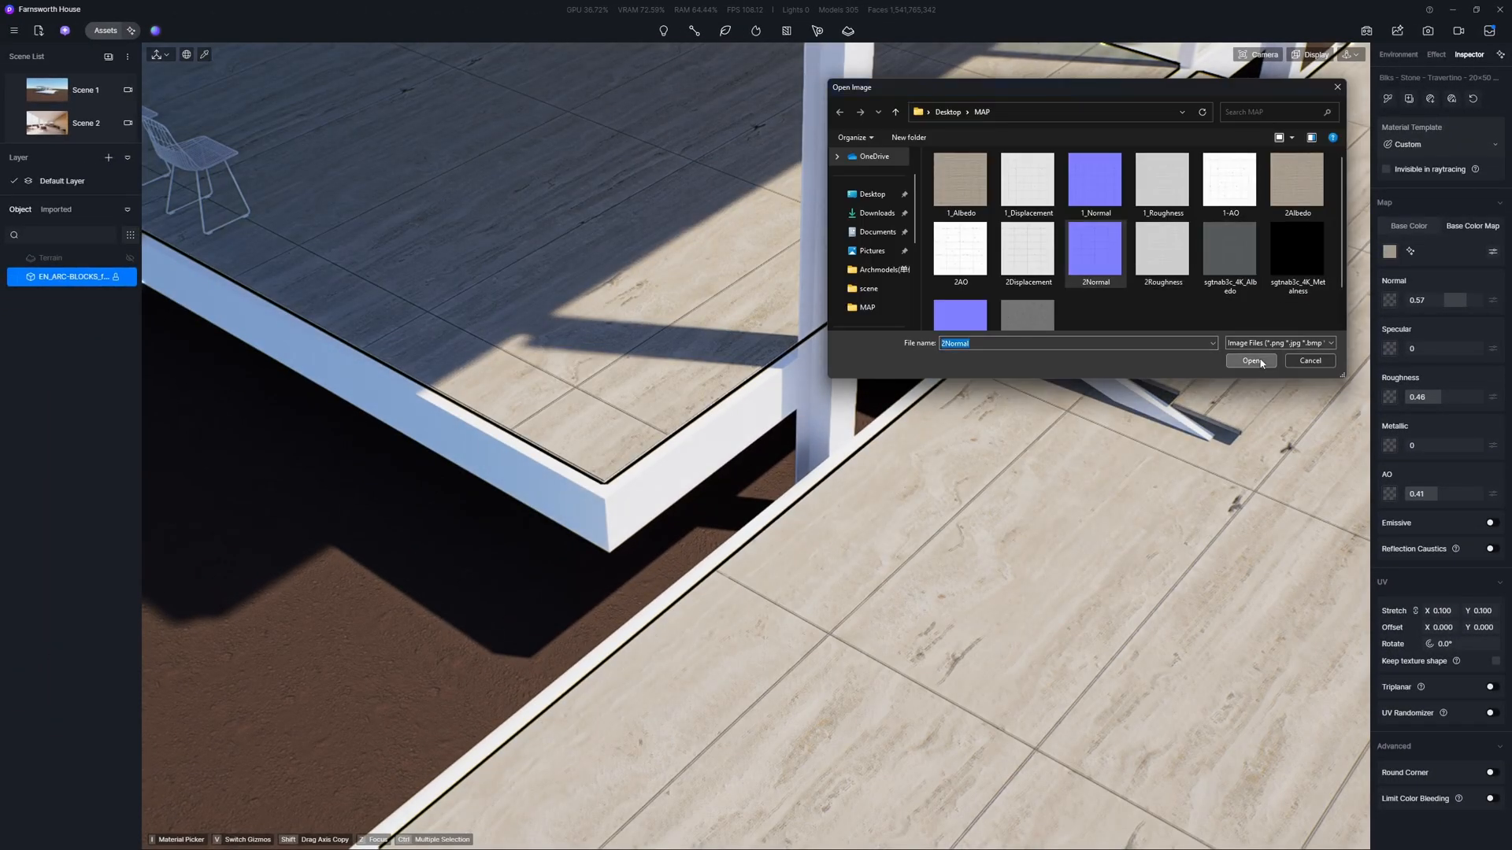
Step: Load 2Normal as the travertine floor's normal map and strengthen its relief
{"action": "left_click", "coordinate": [1162, 251]}
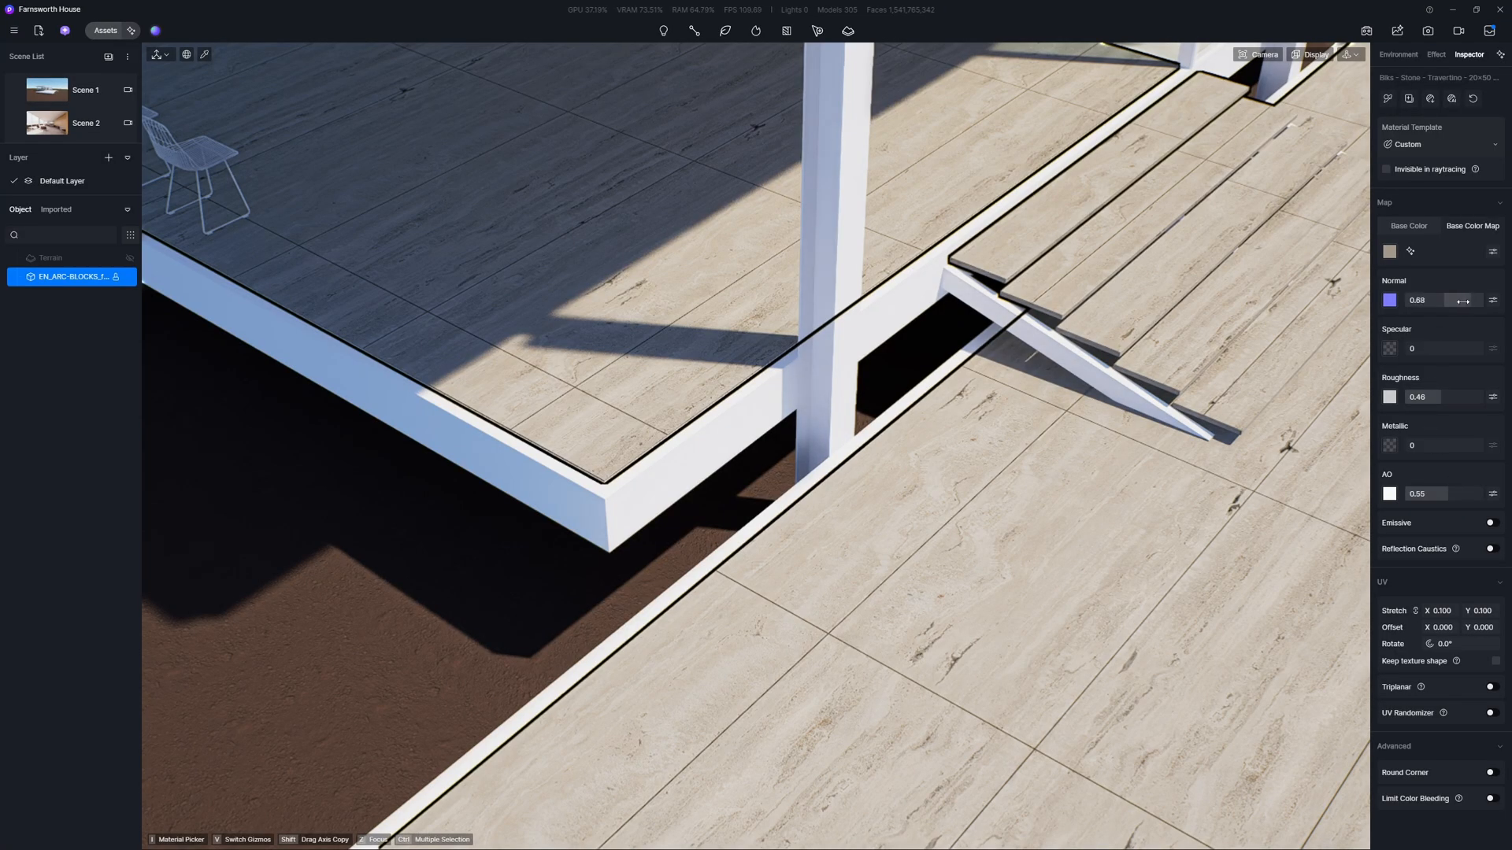
{"action": "left_click_drag", "start_coordinate": [1461, 301], "coordinate": [1453, 300]}
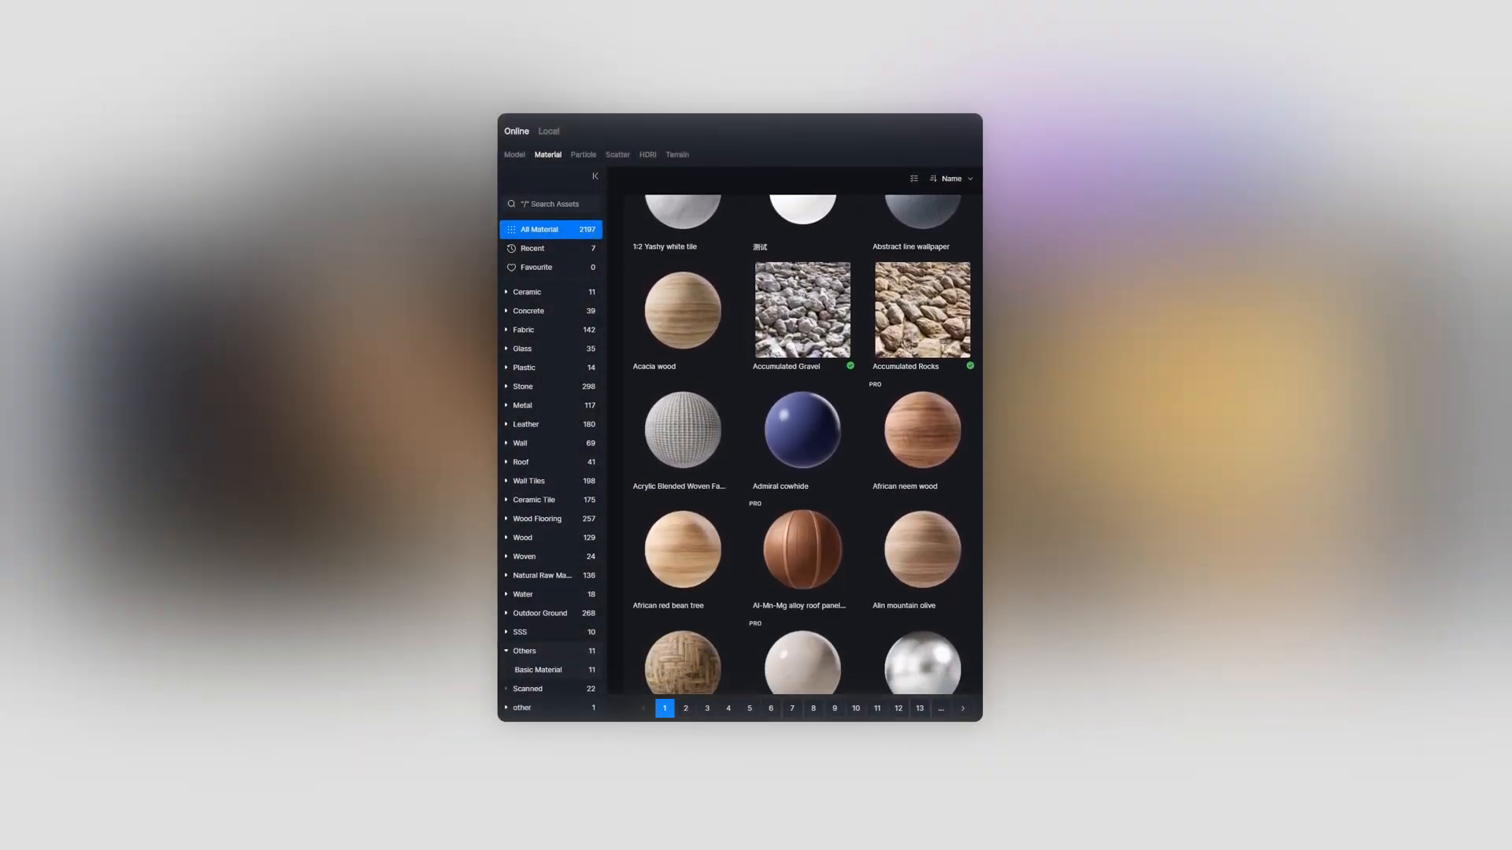
Step: Generate a wood material from the kitchen reference photo with AI Material Snap for the partition wall
{"action": "scroll", "scroll_direction": "down", "scroll_amount": 3}
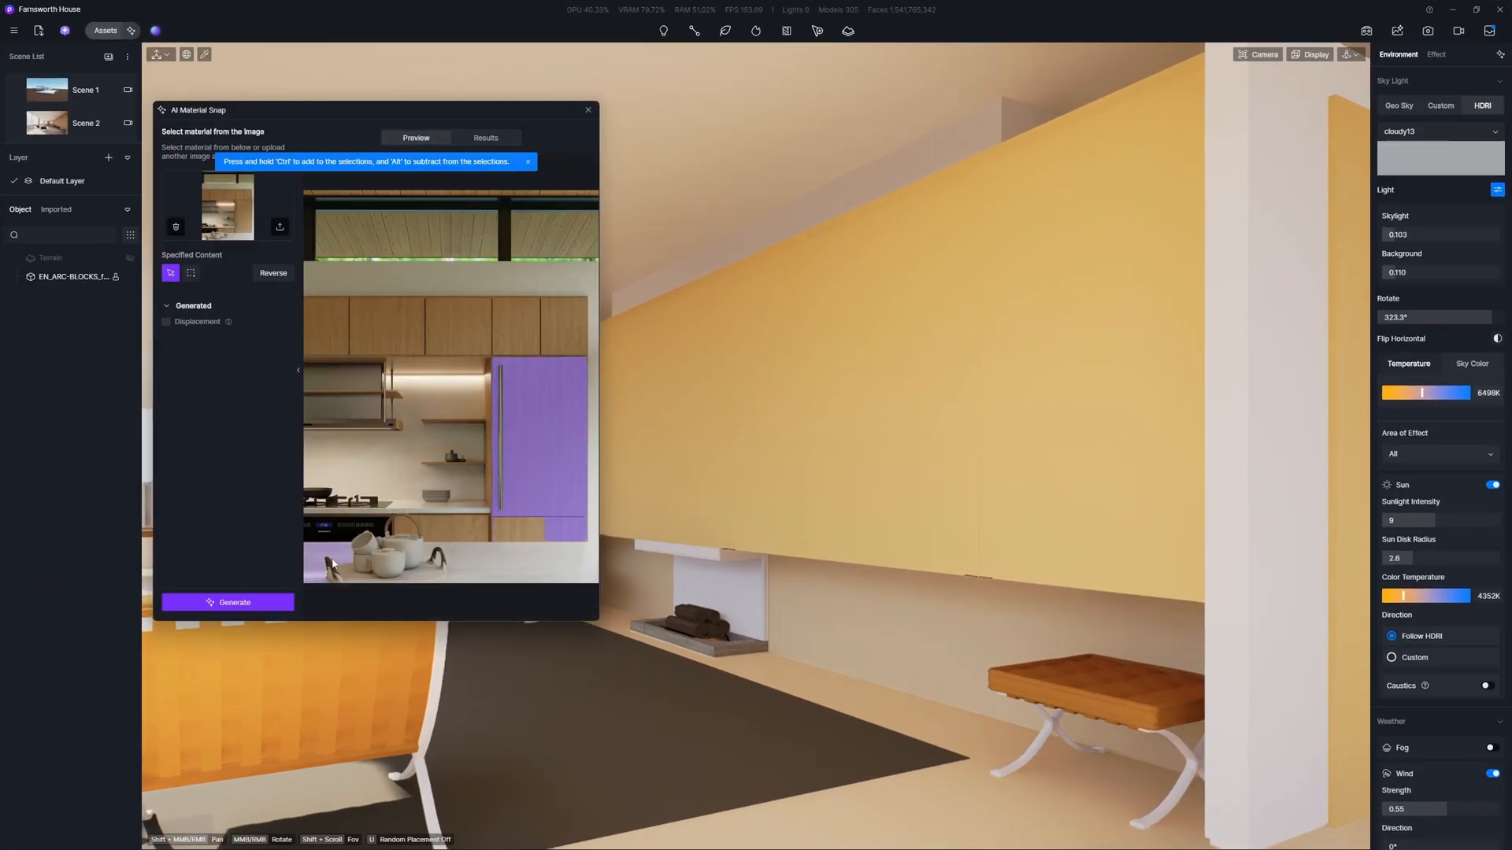
{"action": "left_click", "coordinate": [228, 602]}
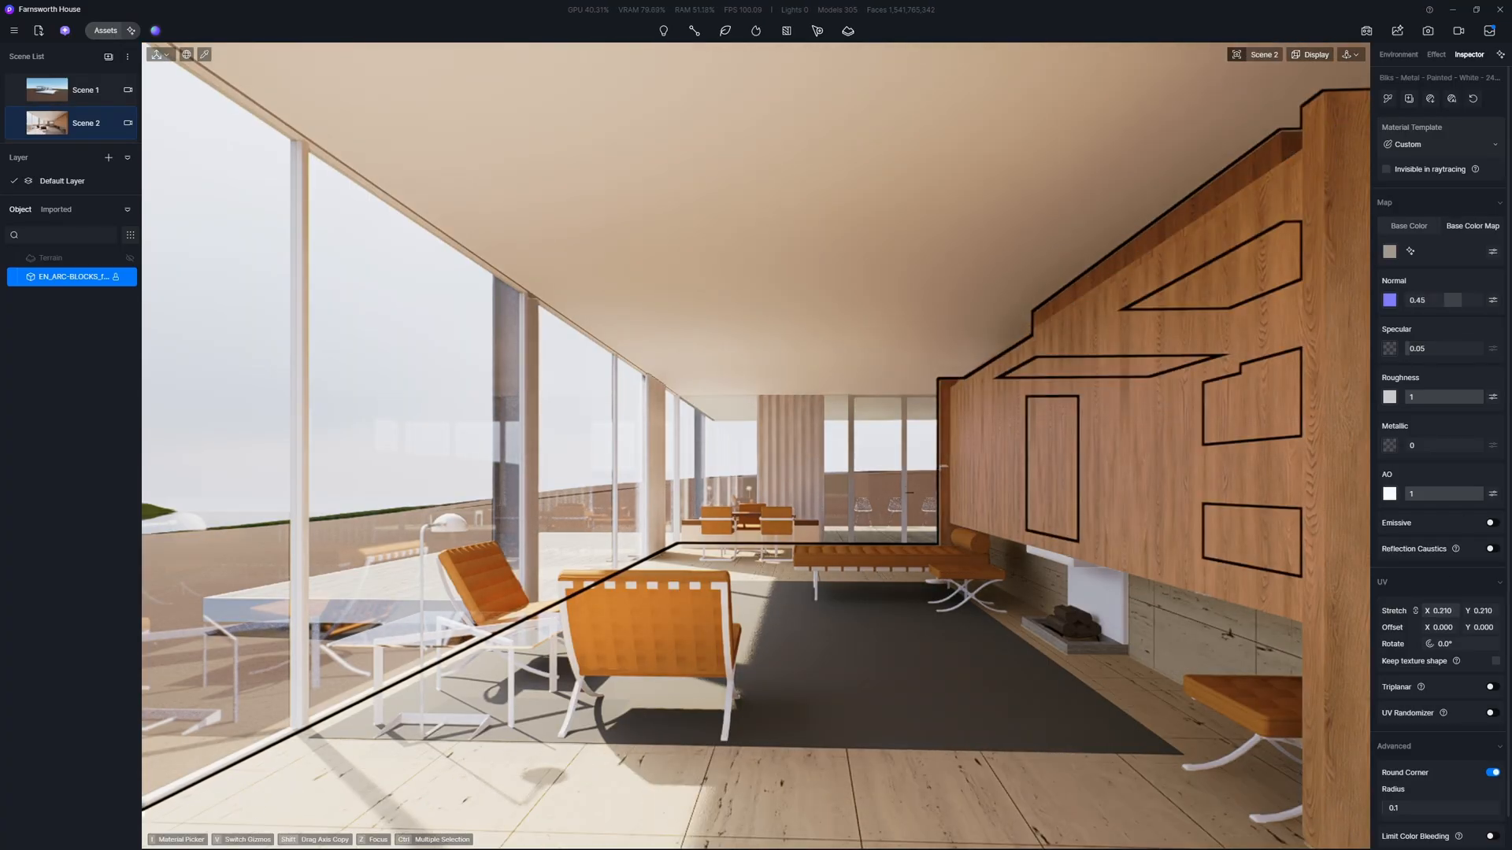
{"action": "left_click", "coordinate": [1398, 54]}
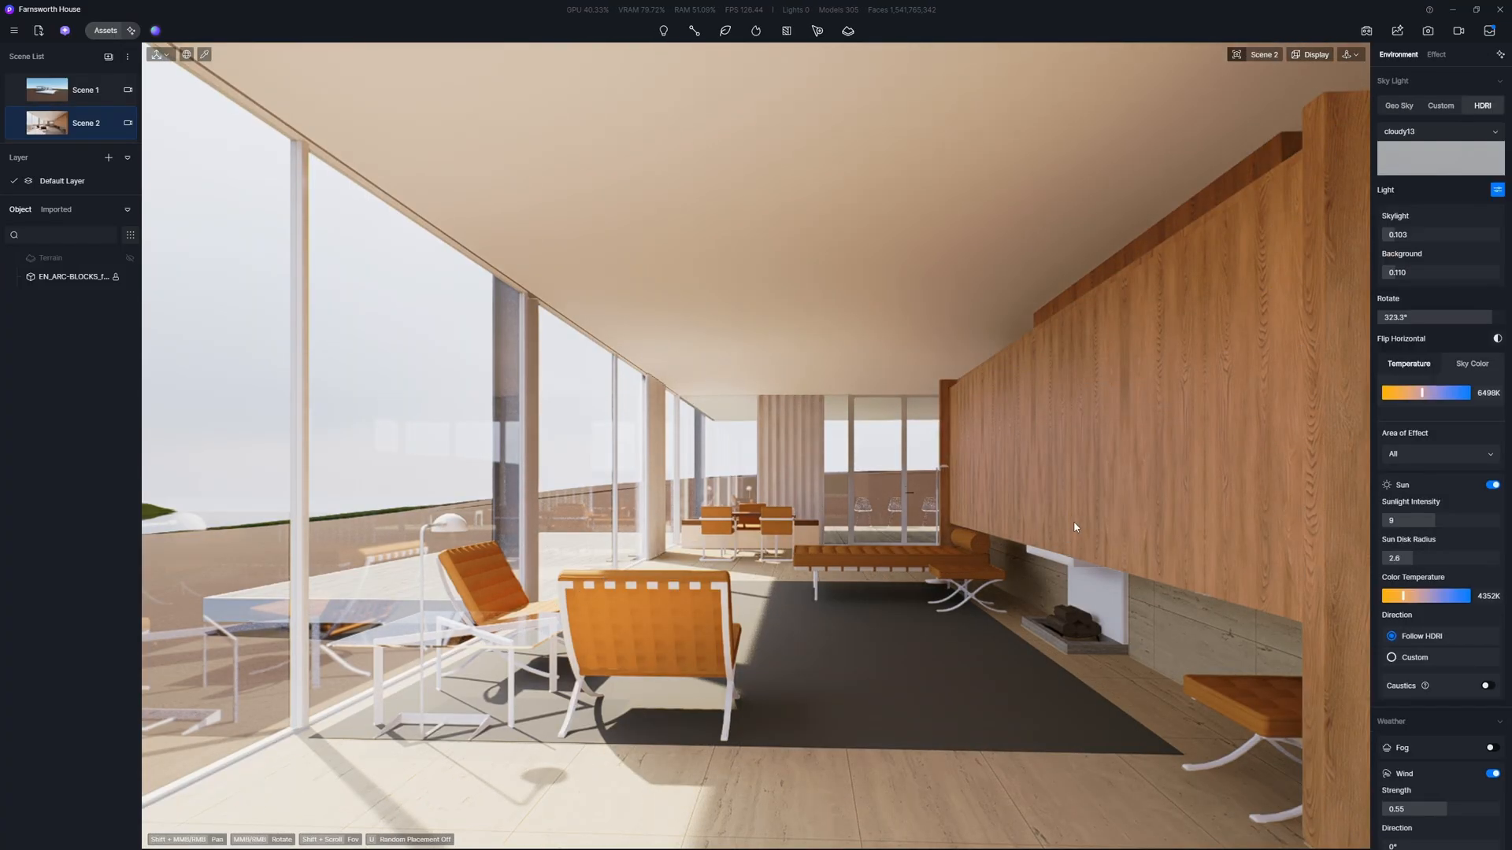
{"action": "left_click", "coordinate": [103, 30]}
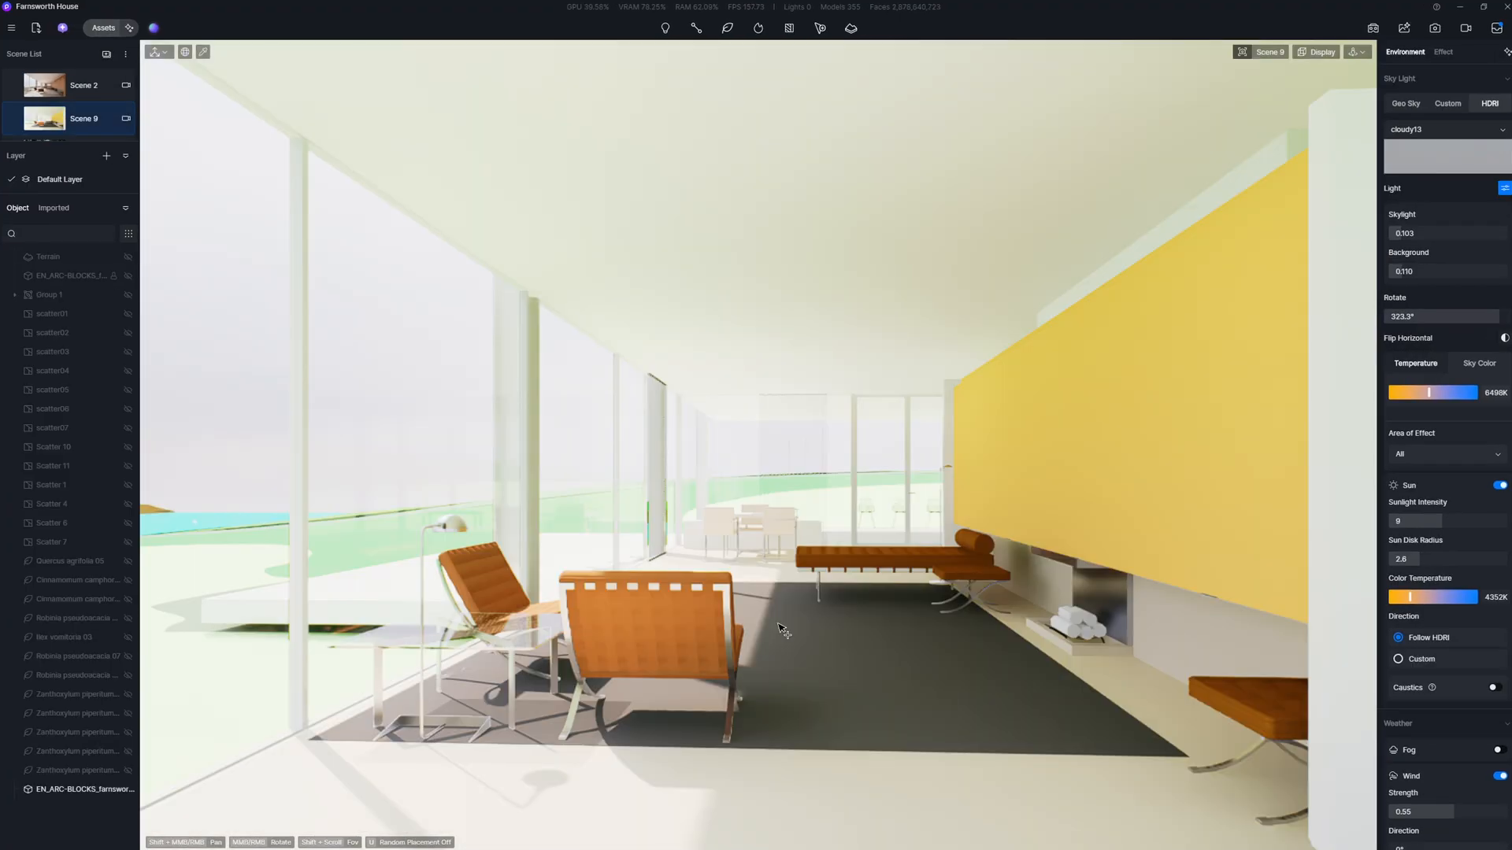
Step: Create a tree scatter over the grass terrain material with density 1pt/100m
{"action": "left_click", "coordinate": [70, 122]}
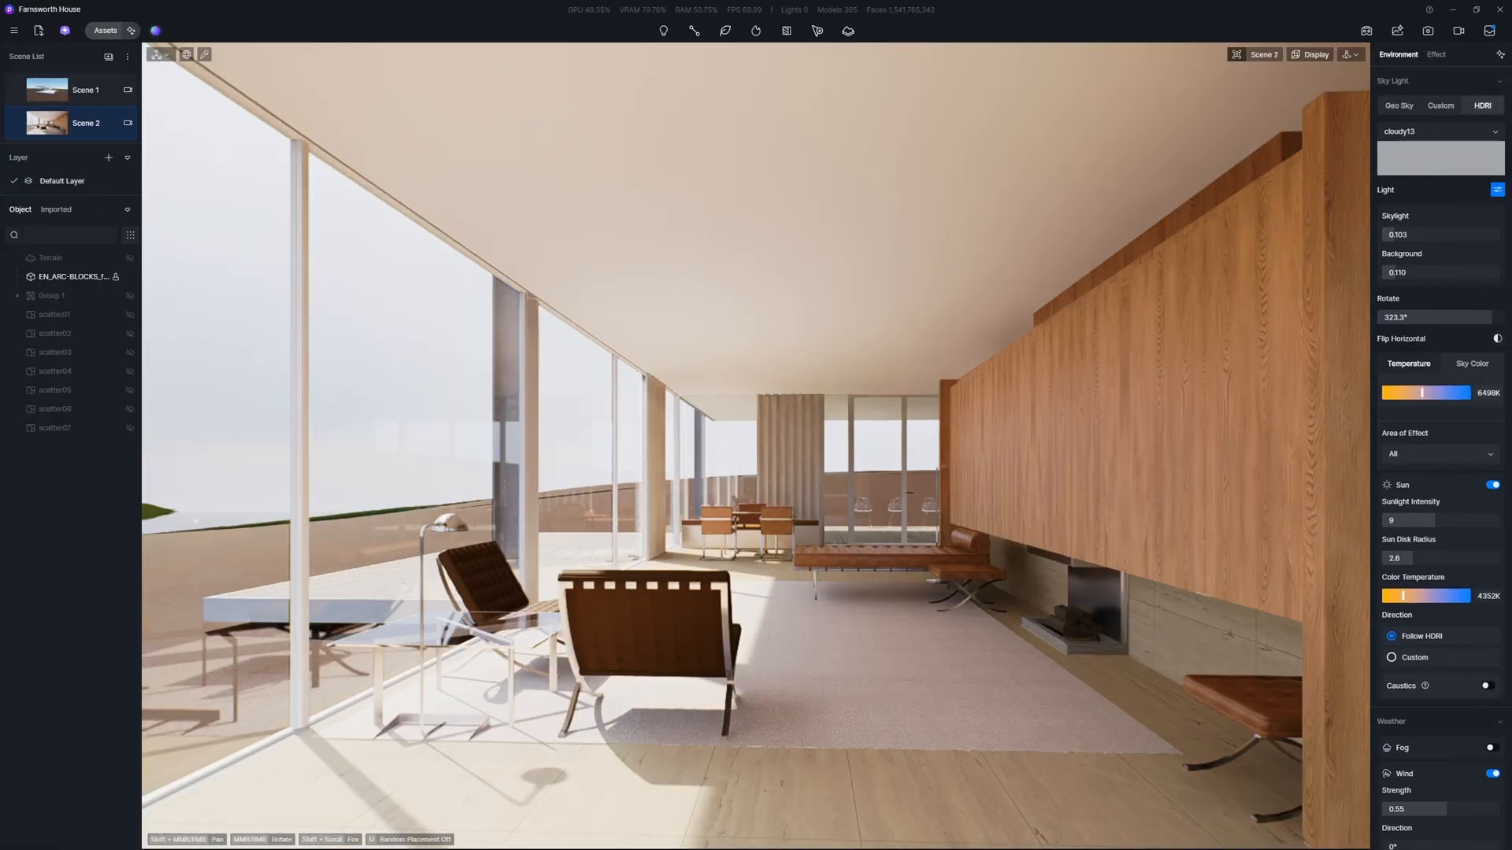
{"action": "left_click", "coordinate": [816, 32]}
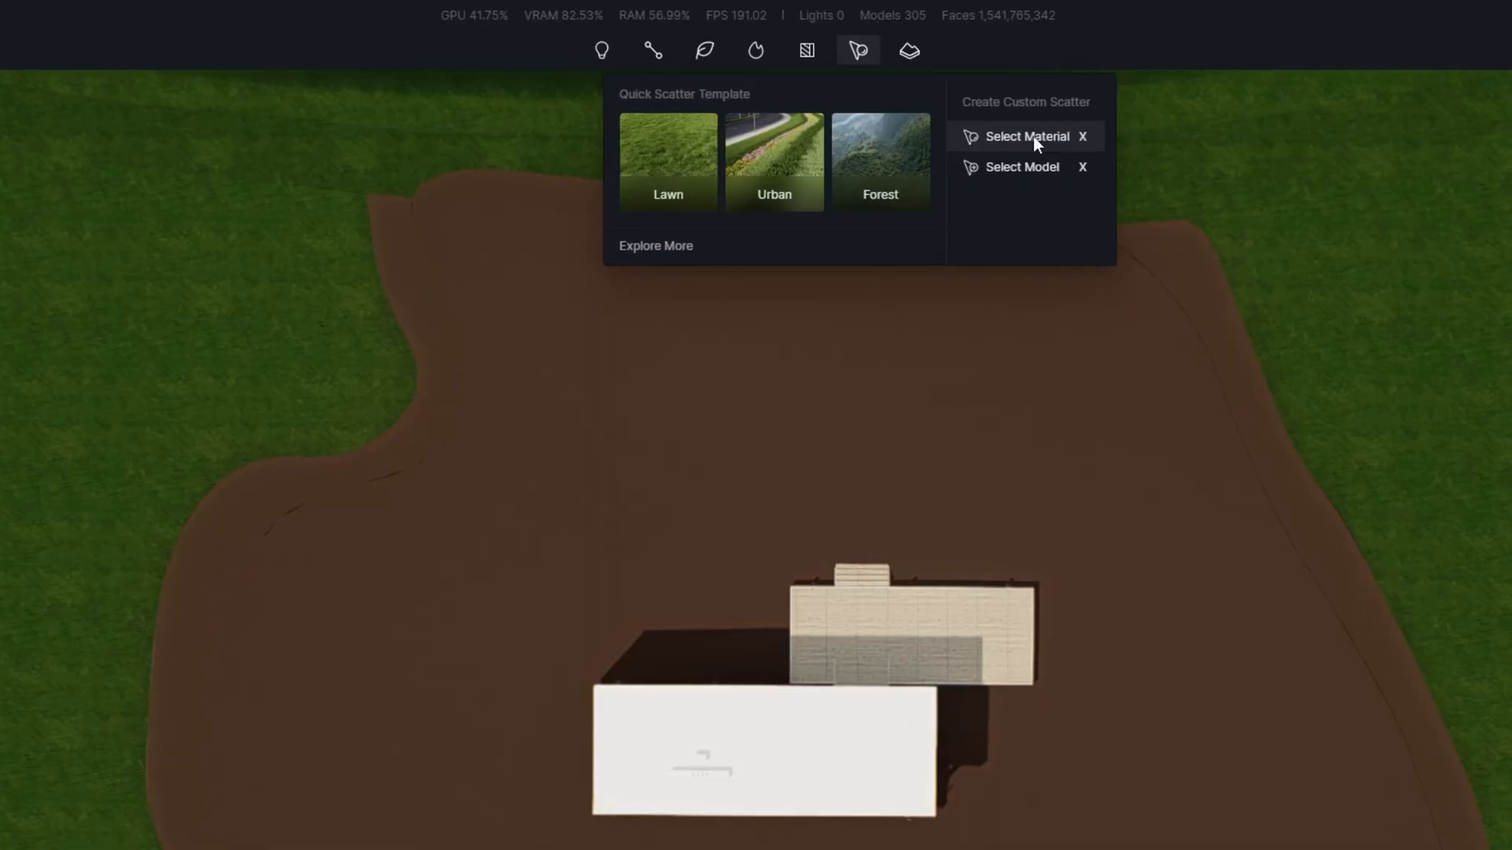
{"action": "left_click", "coordinate": [1027, 136]}
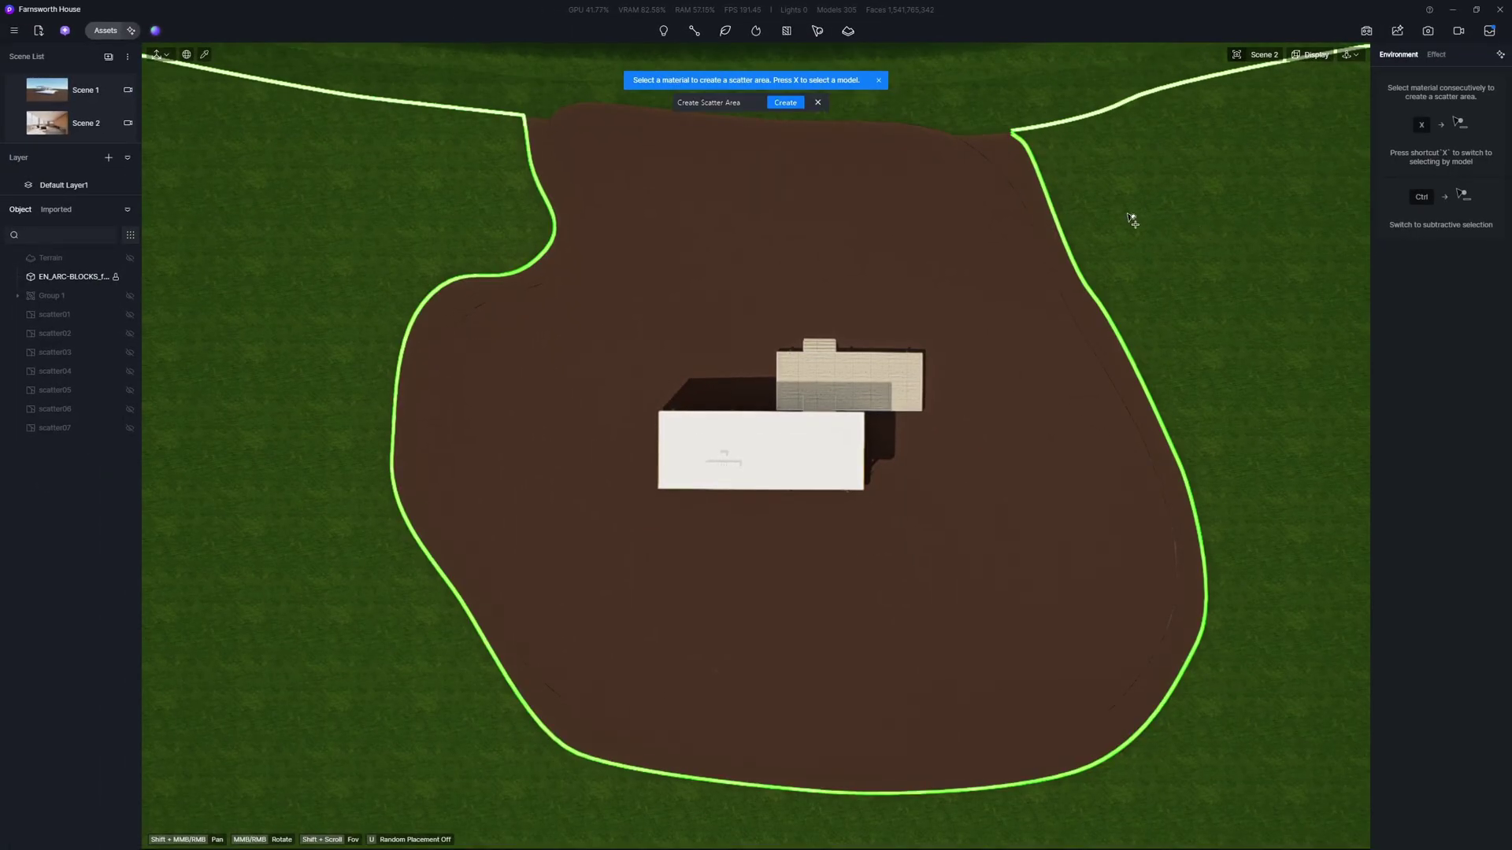
{"action": "left_click", "coordinate": [785, 102]}
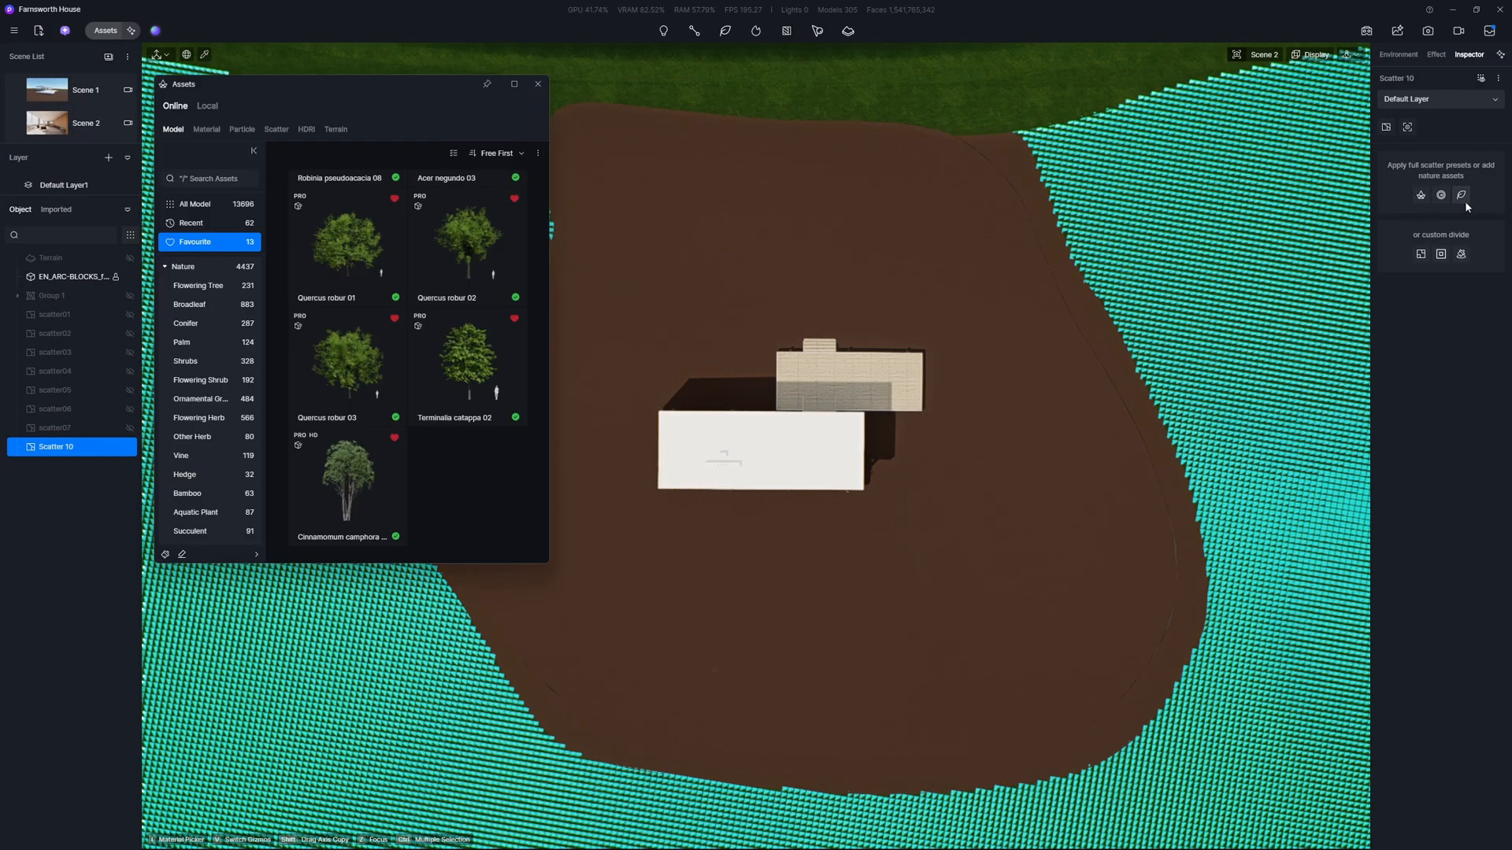
{"action": "scroll", "scroll_direction": "down", "scroll_amount": 3}
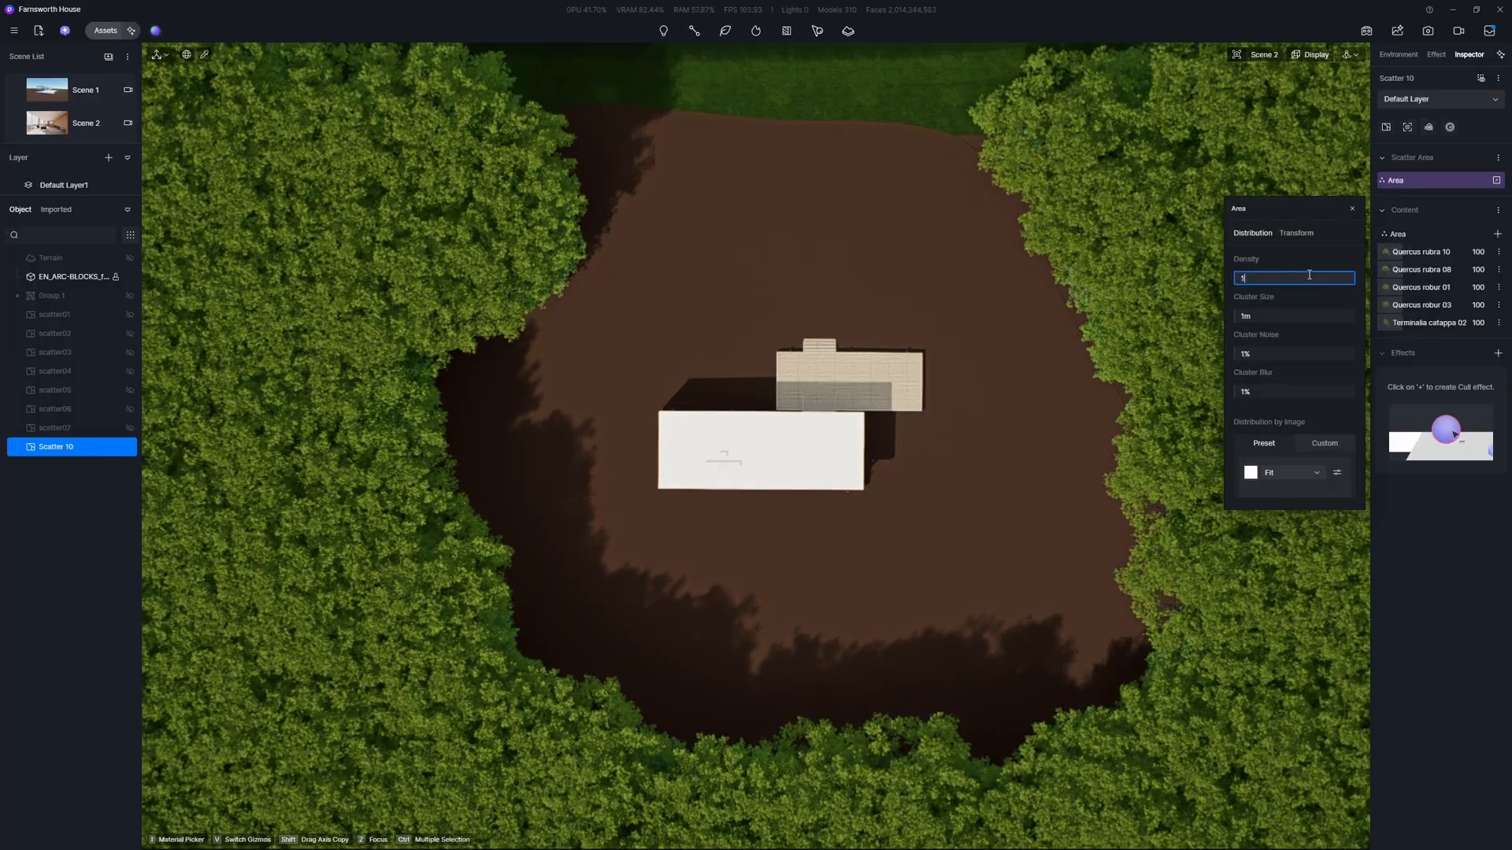
{"action": "type", "text": "1pt/100m"}
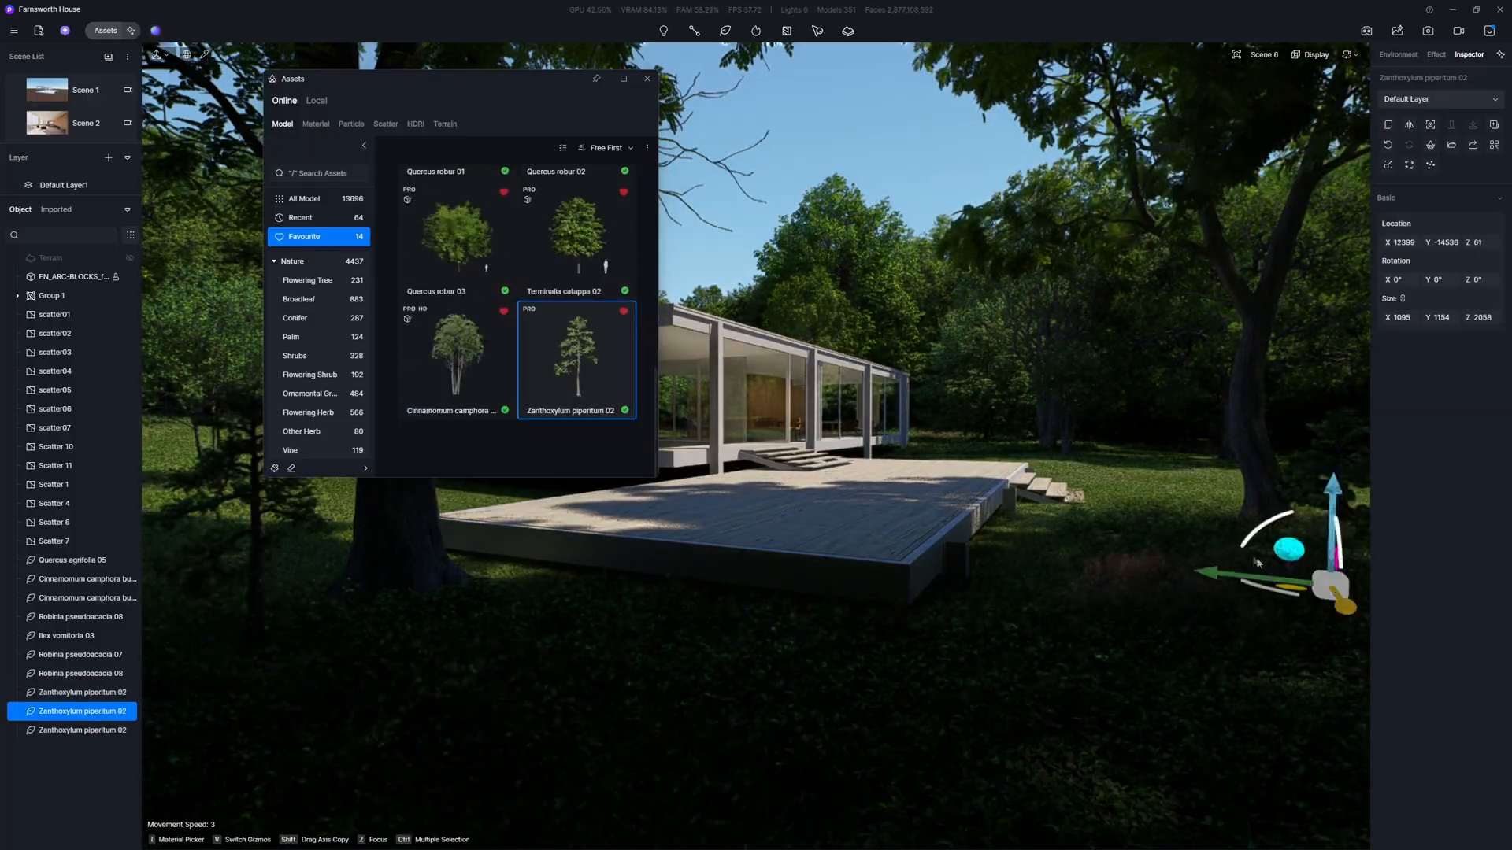
Step: Place small Zanthoxylum piperitum 02 trees on the lawn near the terrace
{"action": "left_click", "coordinate": [647, 78]}
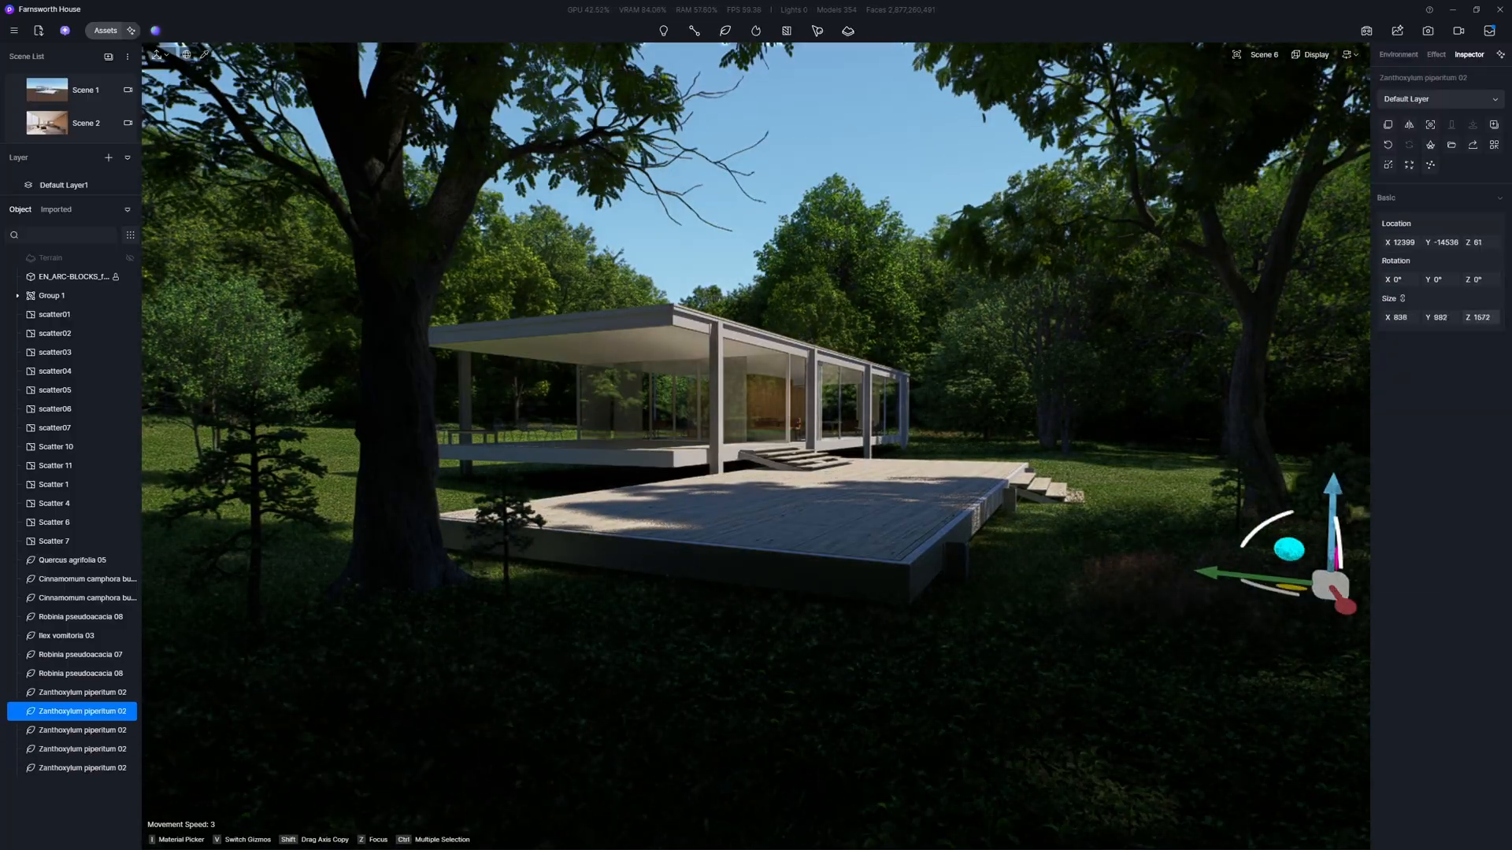
{"action": "left_click", "coordinate": [102, 30]}
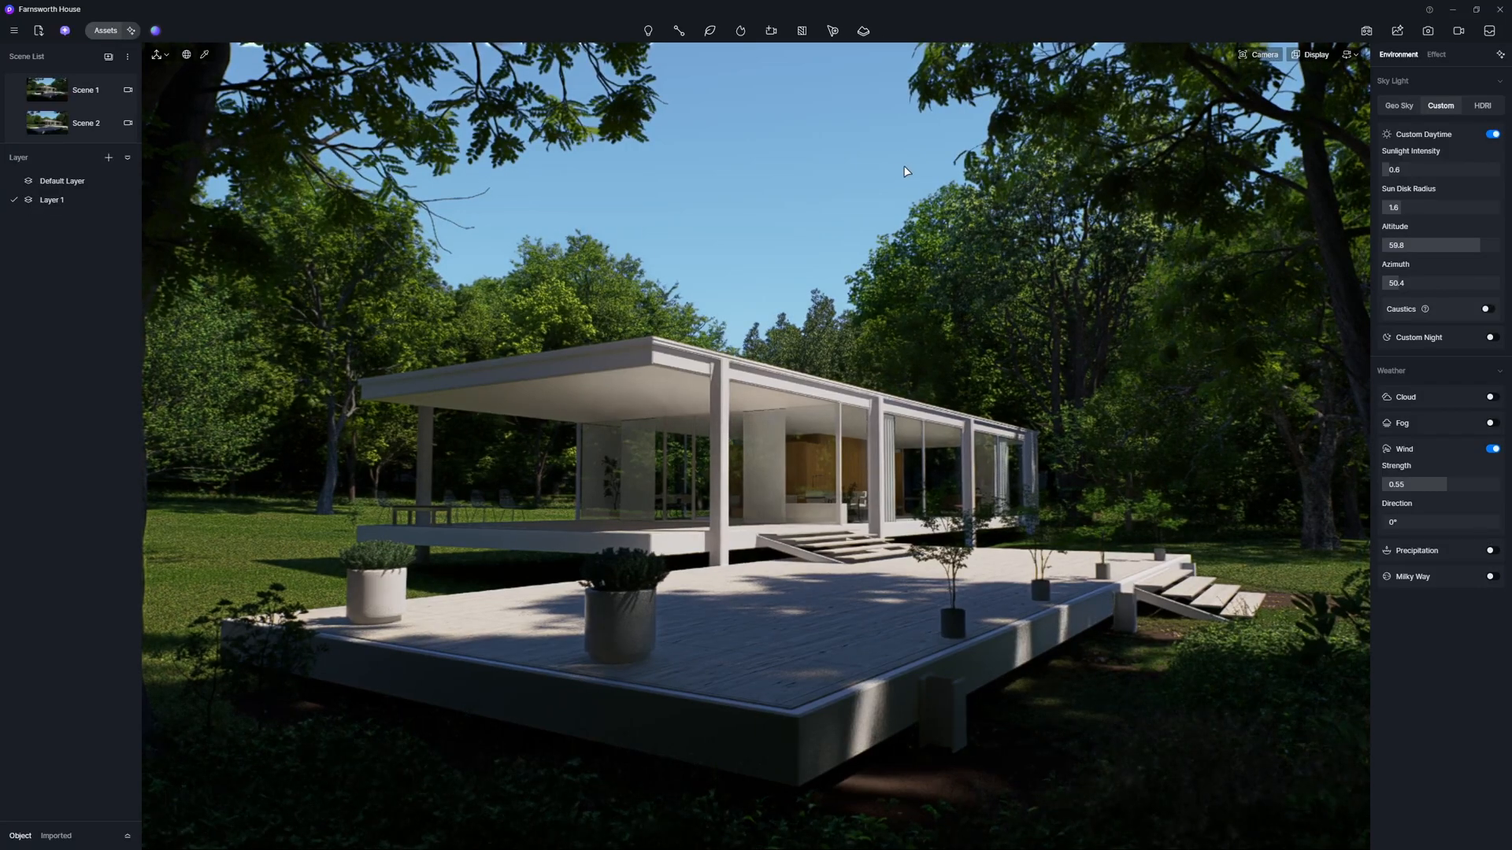
Step: Open the image render settings and include the AI Post Channel in the output
{"action": "left_click", "coordinate": [127, 89]}
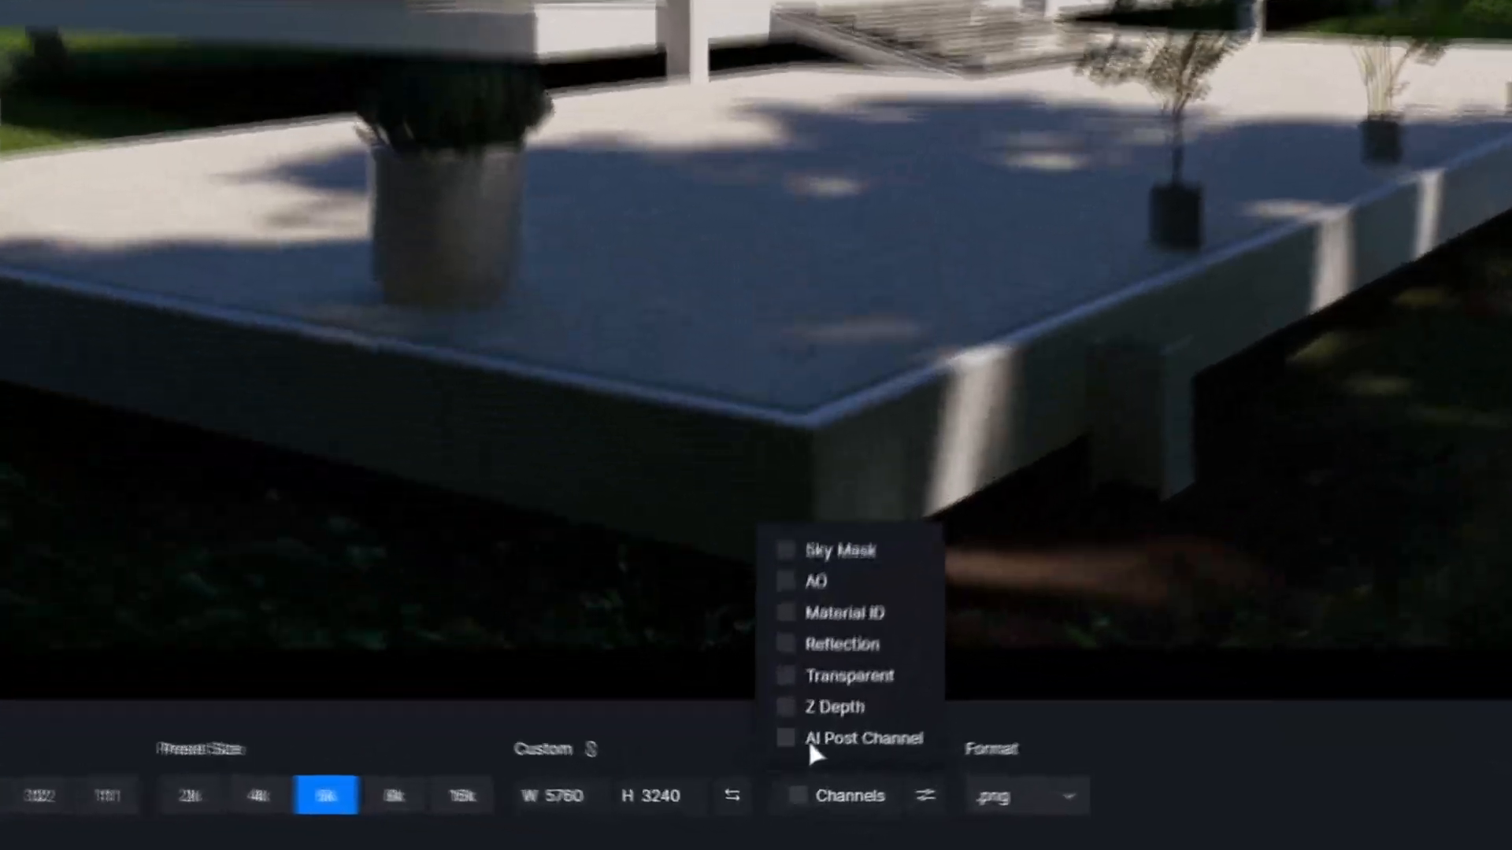
{"action": "left_click", "coordinate": [785, 738]}
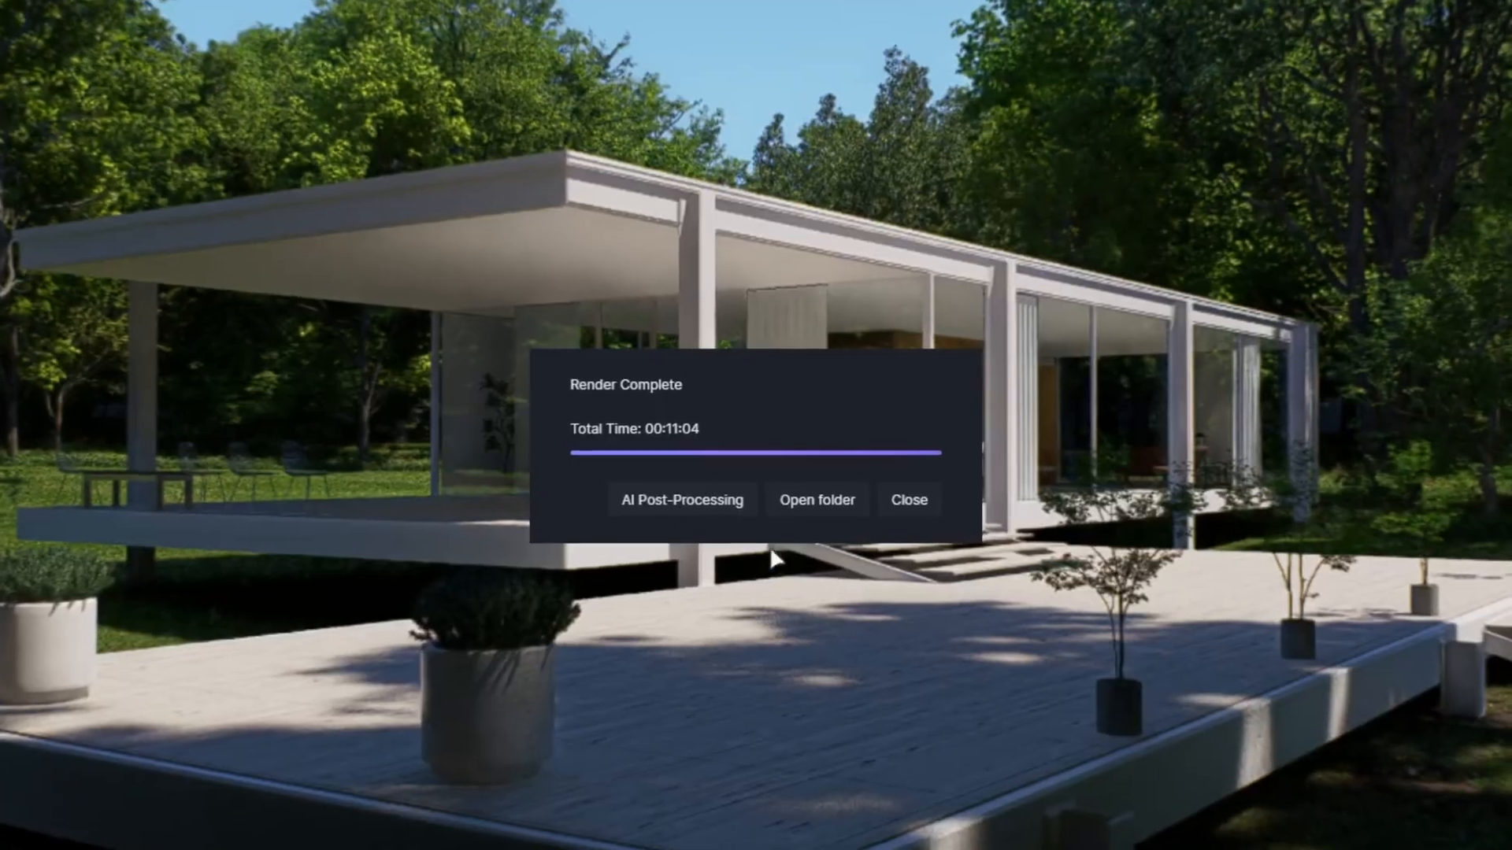
Step: Run AI Enhancer on the finished render and slide the Before/After divider to compare
{"action": "left_click", "coordinate": [682, 500]}
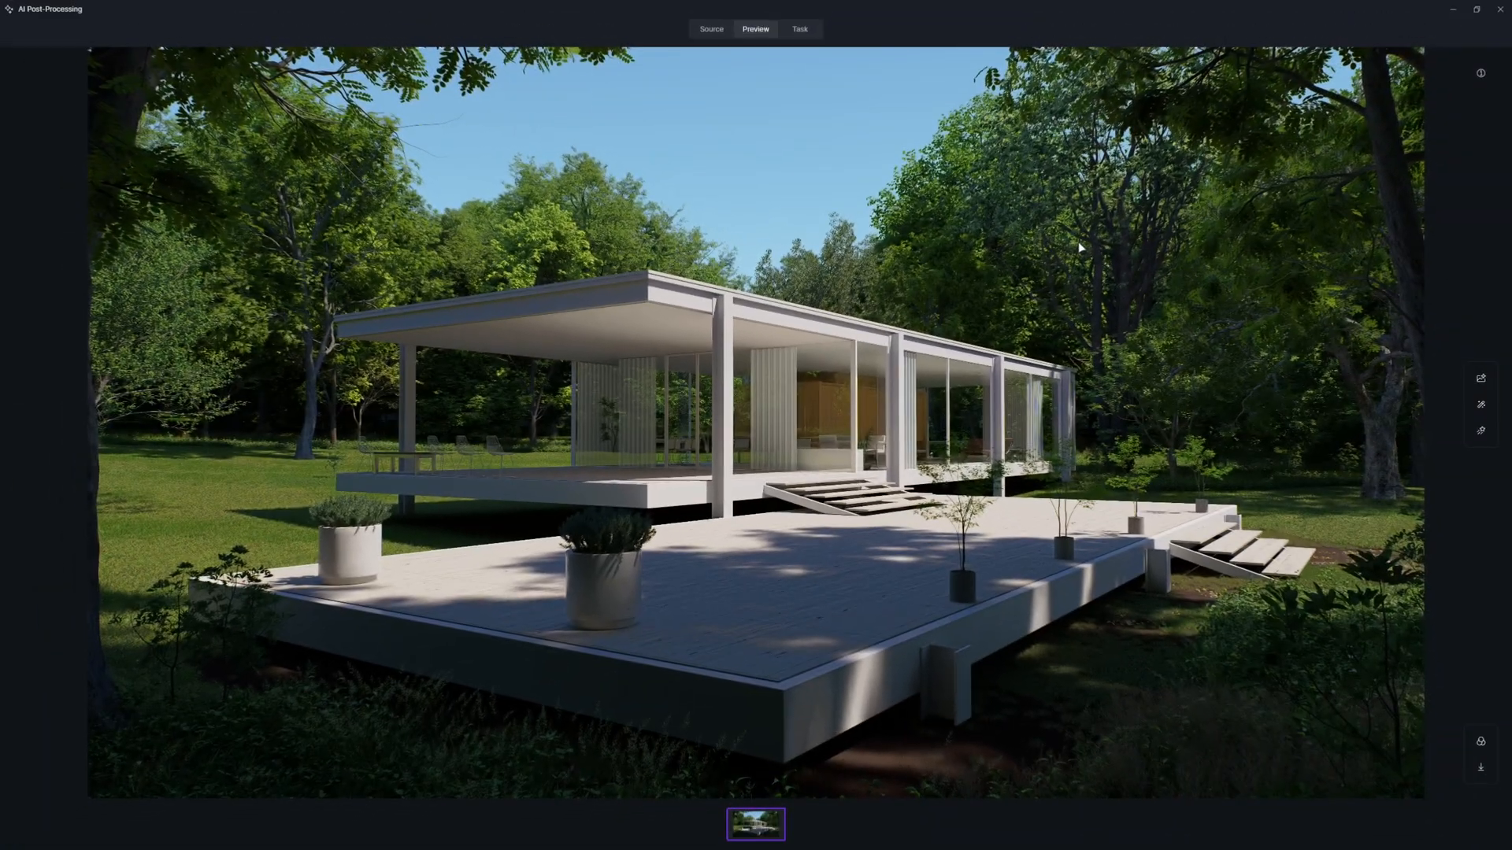
{"action": "left_click", "coordinate": [1480, 378]}
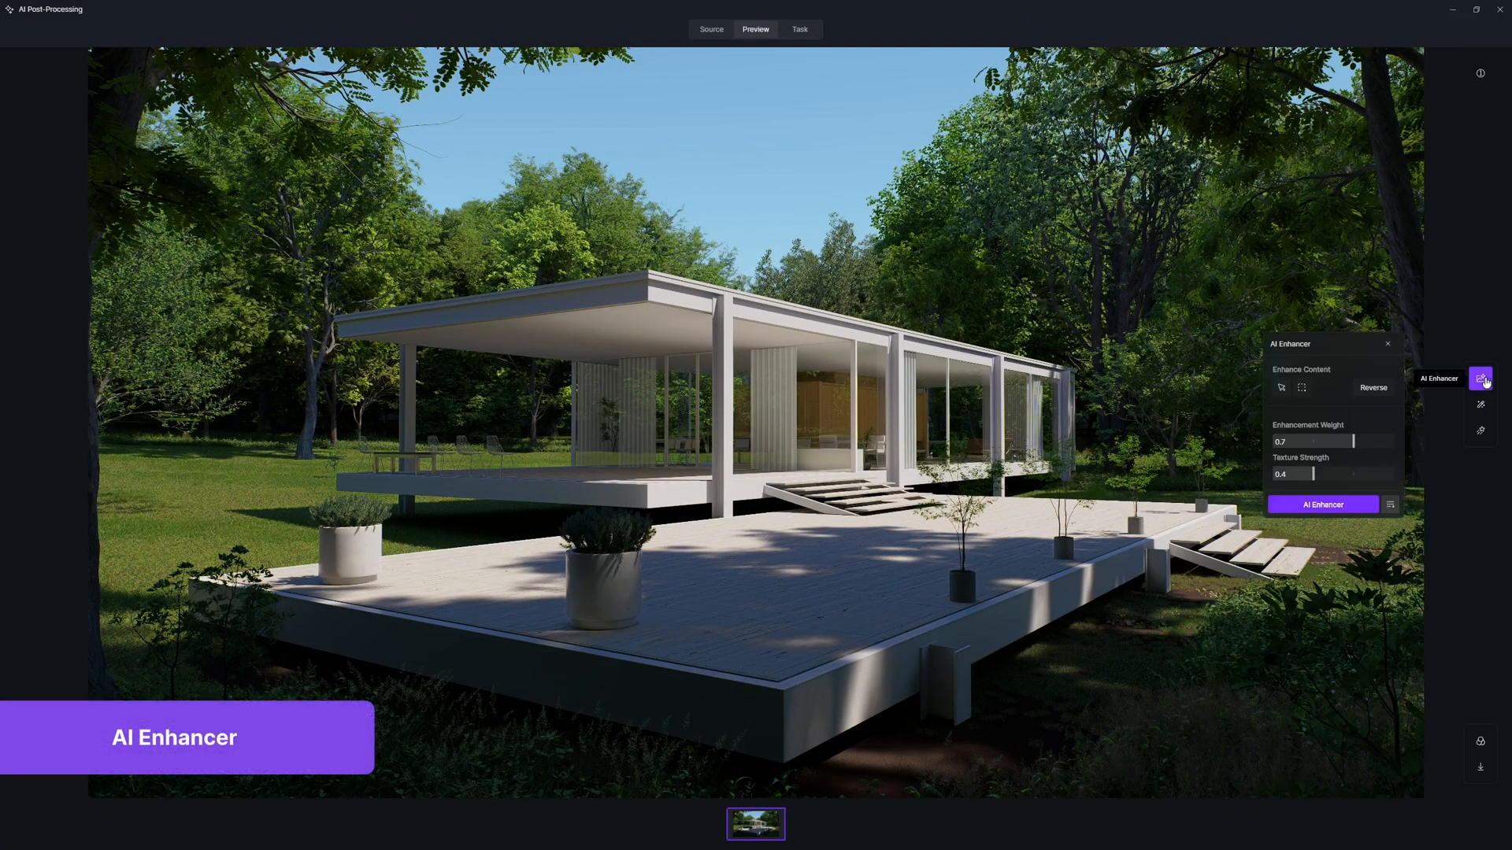
{"action": "left_click", "coordinate": [1323, 505]}
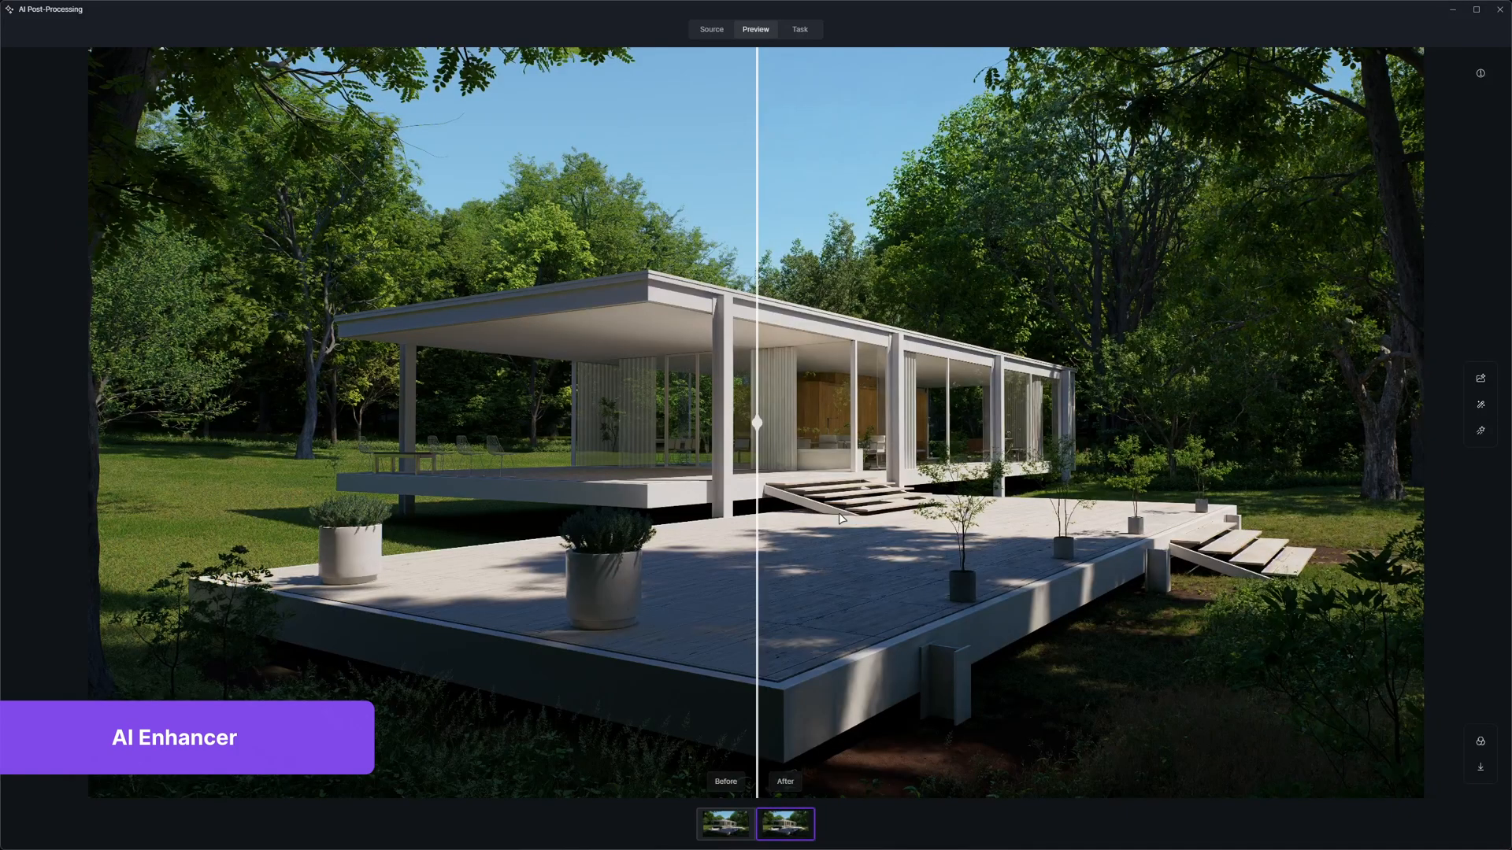
{"action": "left_click_drag", "start_coordinate": [758, 422], "coordinate": [988, 422]}
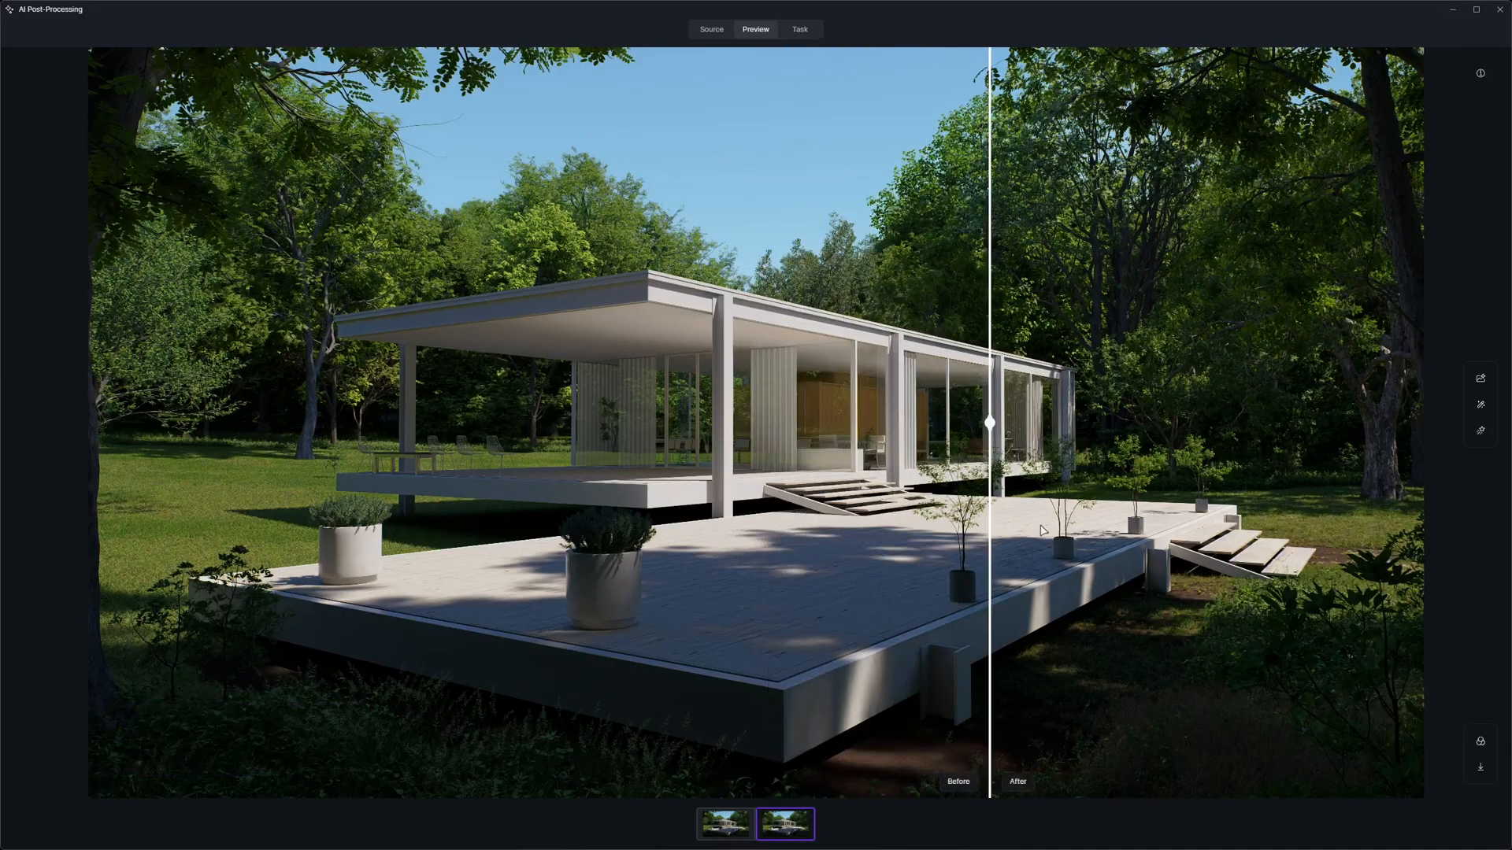
{"action": "left_click_drag", "start_coordinate": [989, 422], "coordinate": [103, 422]}
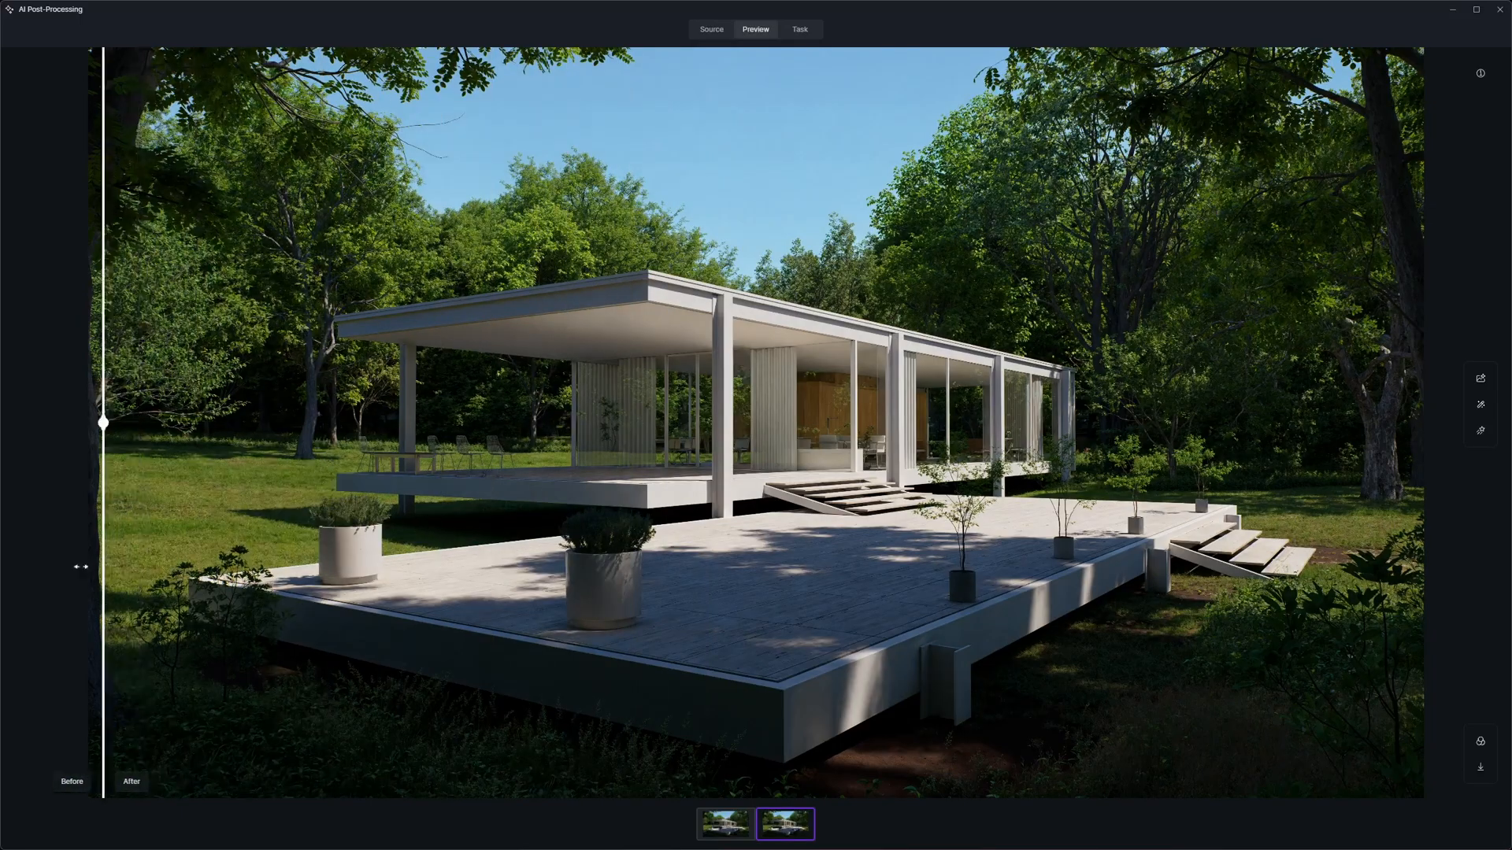